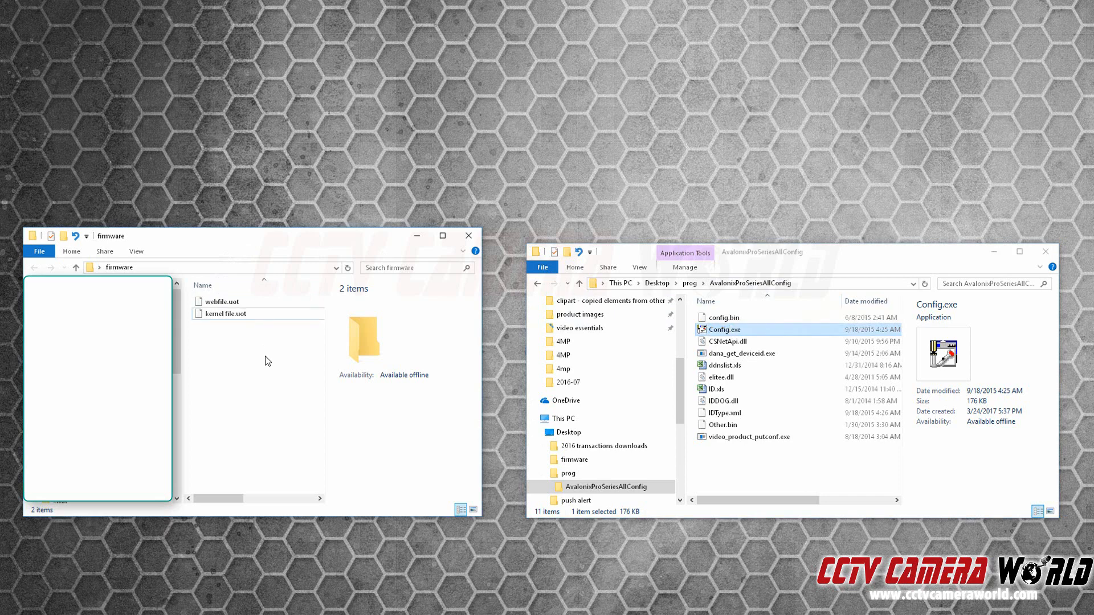
Step: Select kernel file.uot in the firmware folder and launch Config.exe
{"action": "left_click", "coordinate": [224, 313]}
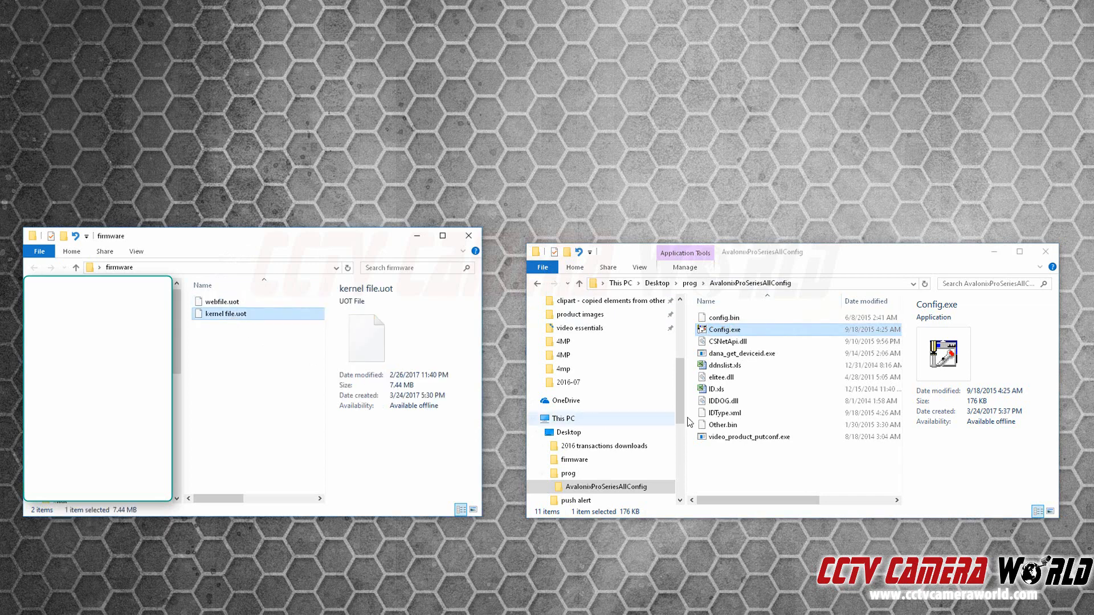
{"action": "double_click", "coordinate": [723, 329]}
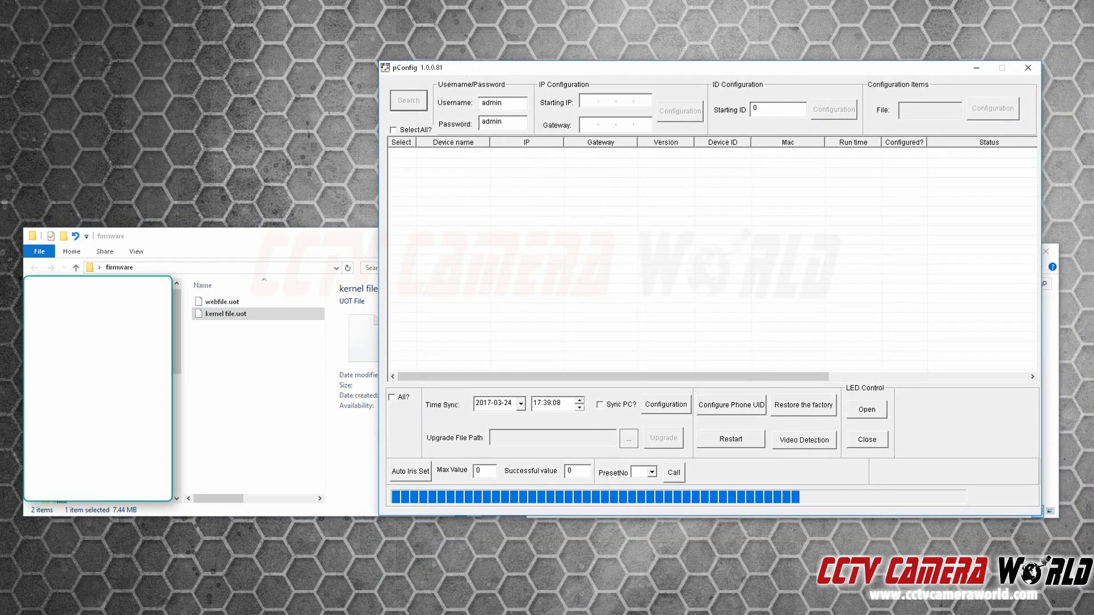
{"action": "left_click", "coordinate": [408, 100]}
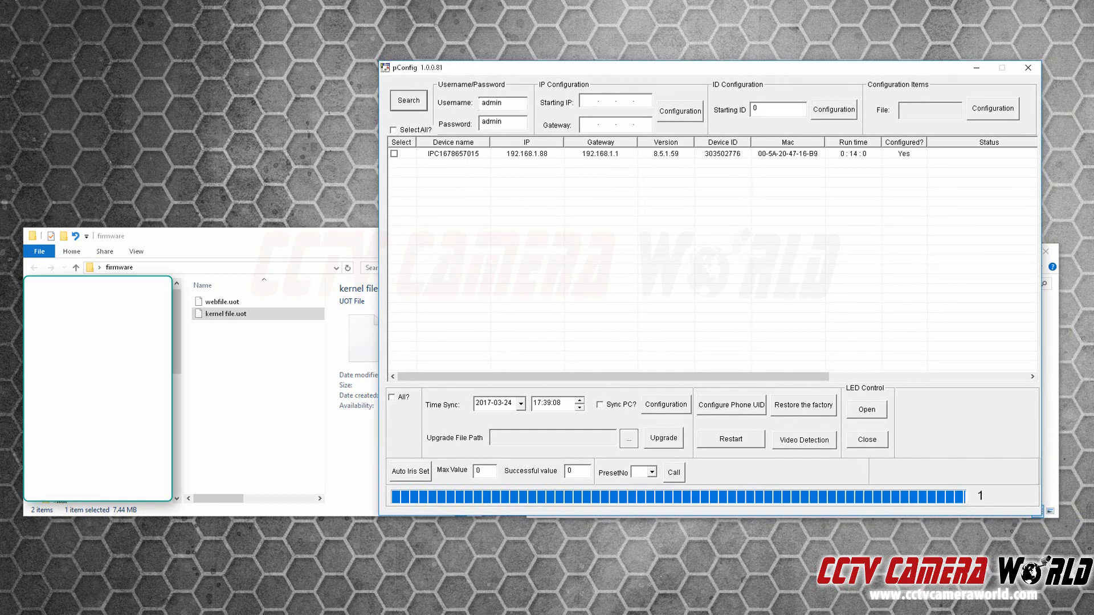
{"action": "mouse_move", "coordinate": [618, 193]}
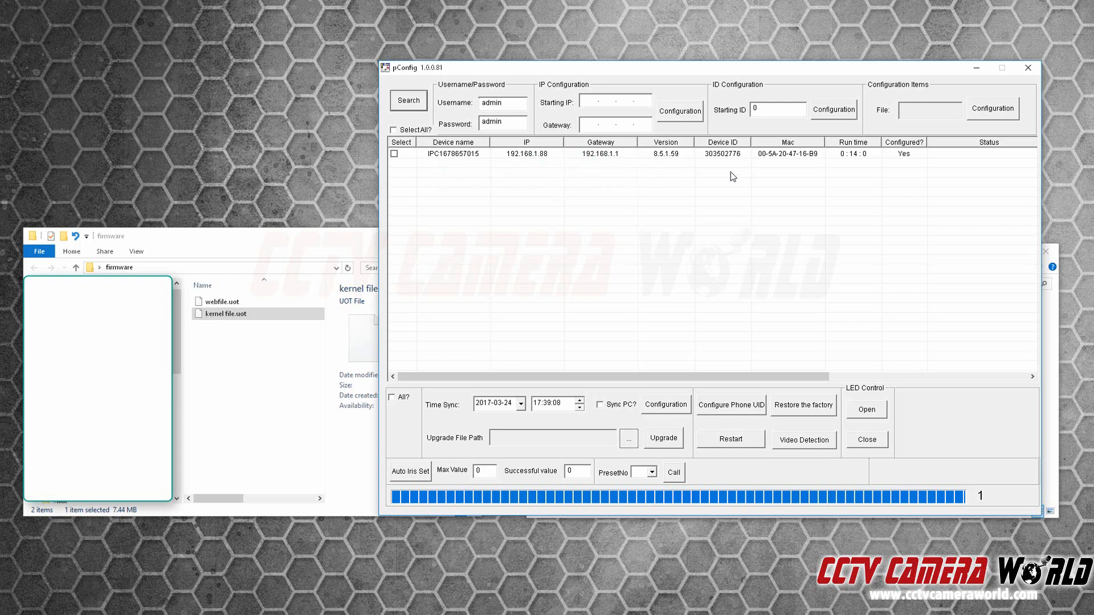
{"action": "mouse_move", "coordinate": [411, 170]}
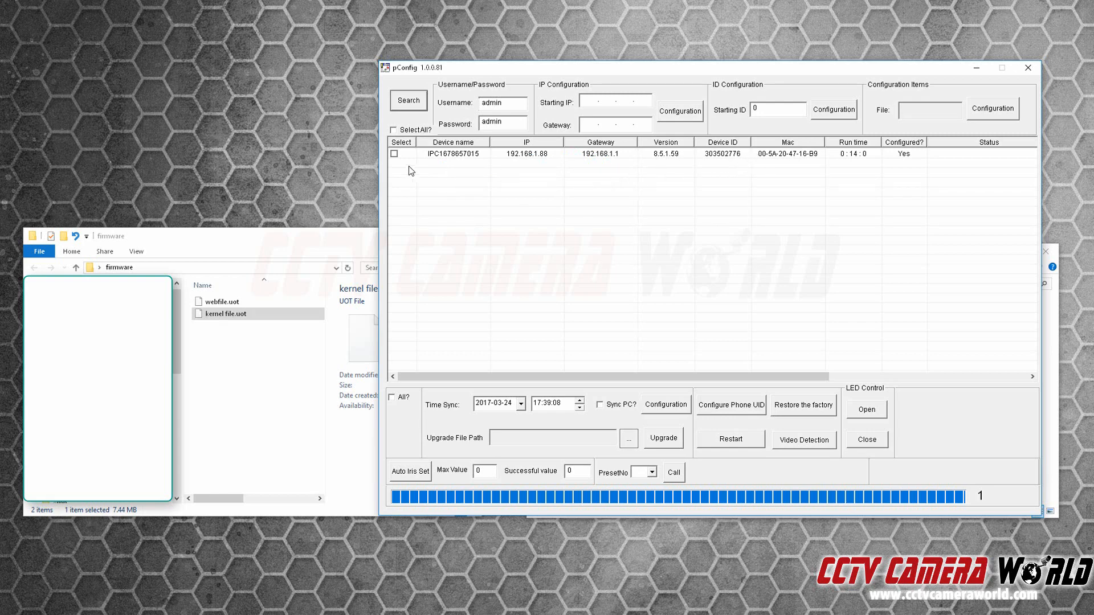
{"action": "left_click", "coordinate": [393, 153]}
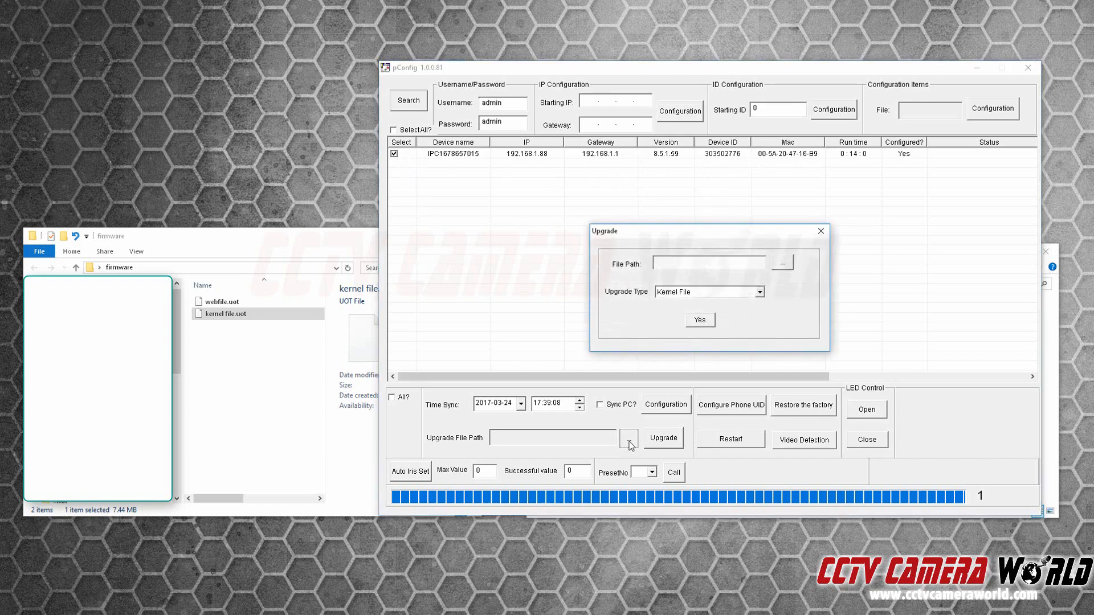
Step: Load kernel file.uot from the firmware folder as the camera's kernel upgrade file
{"action": "left_click", "coordinate": [782, 263]}
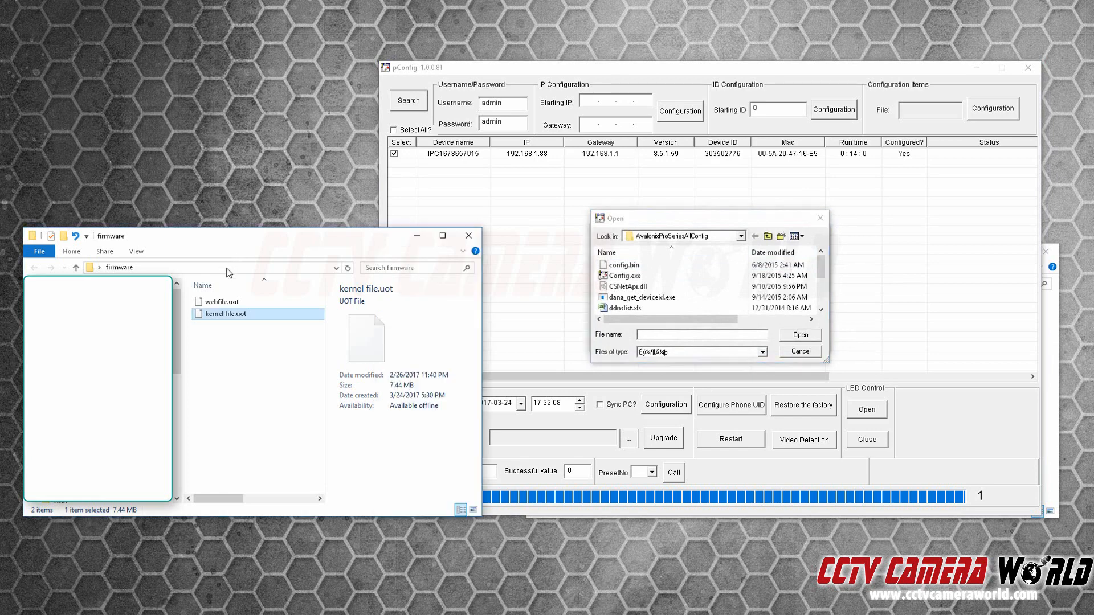
{"action": "left_click", "coordinate": [210, 267]}
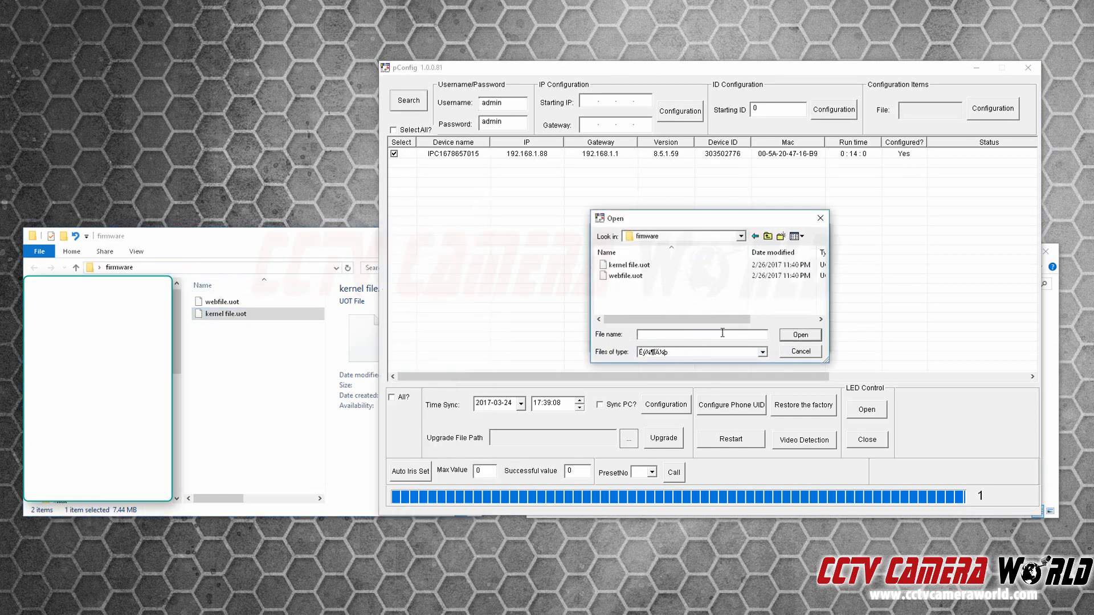
{"action": "left_click", "coordinate": [628, 264]}
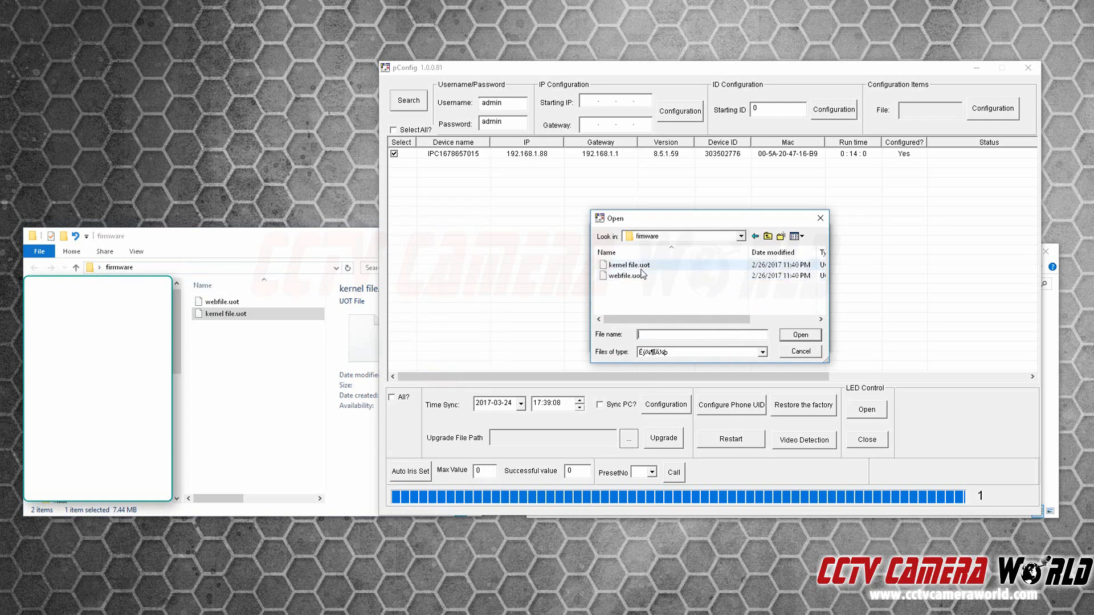
{"action": "left_click", "coordinate": [631, 265]}
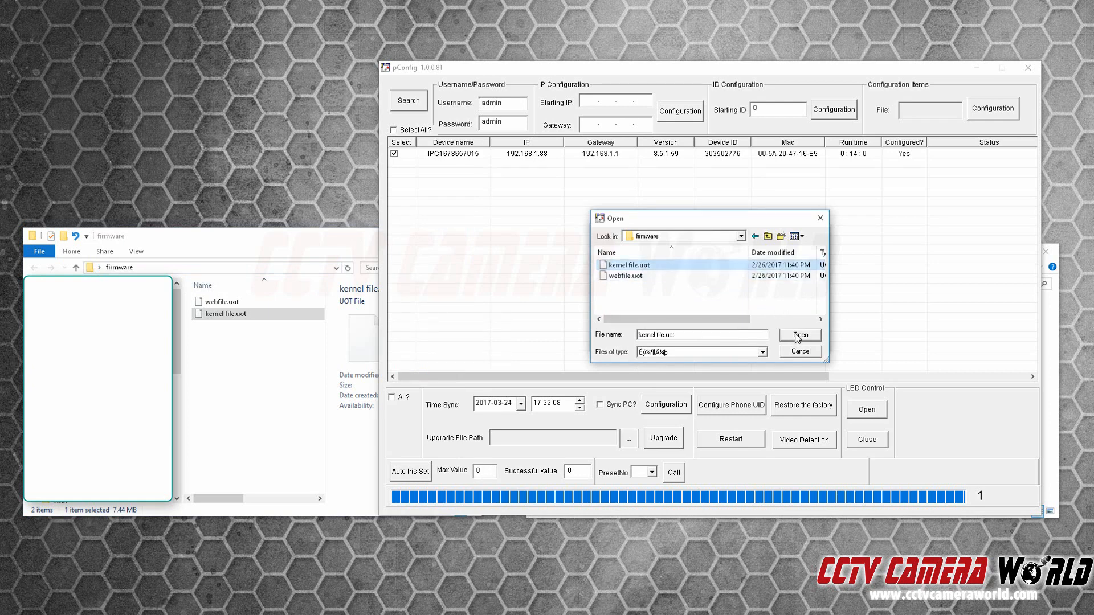
{"action": "left_click", "coordinate": [800, 335]}
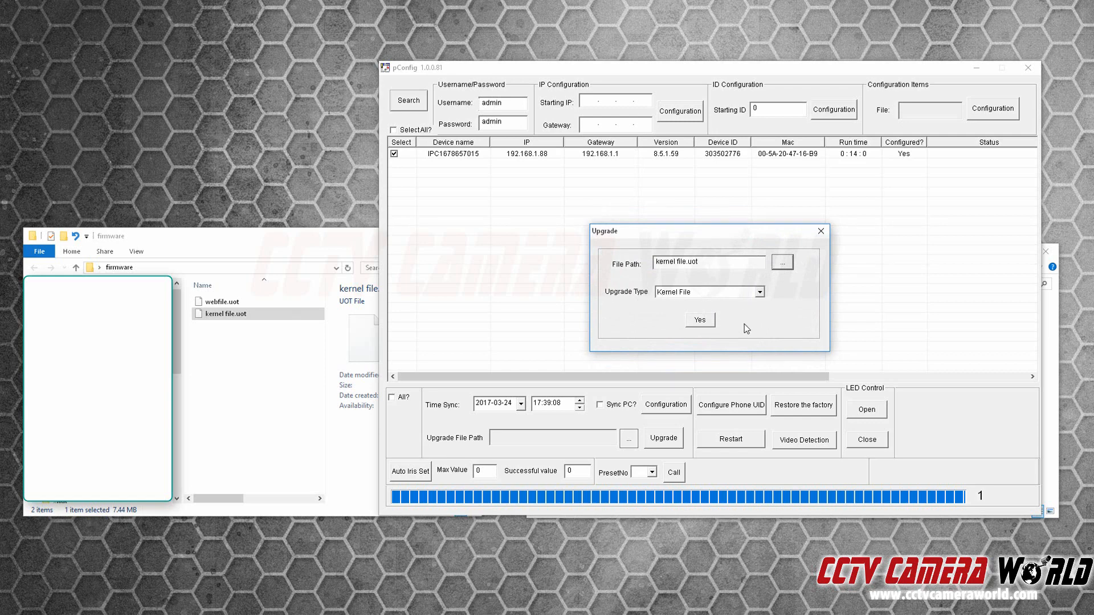
{"action": "mouse_move", "coordinate": [742, 314]}
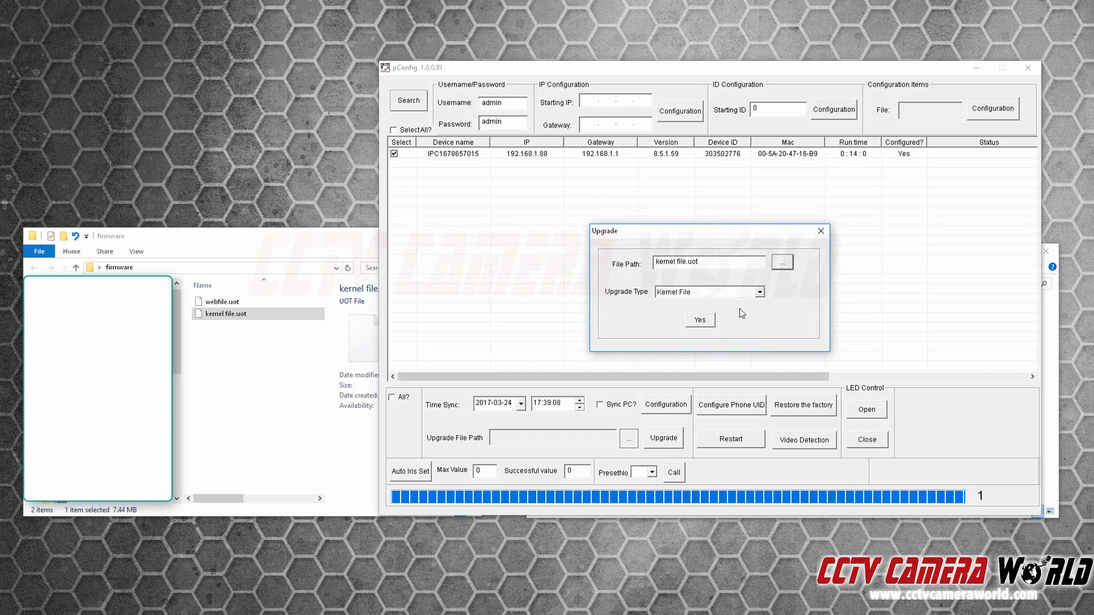
{"action": "left_click", "coordinate": [699, 319]}
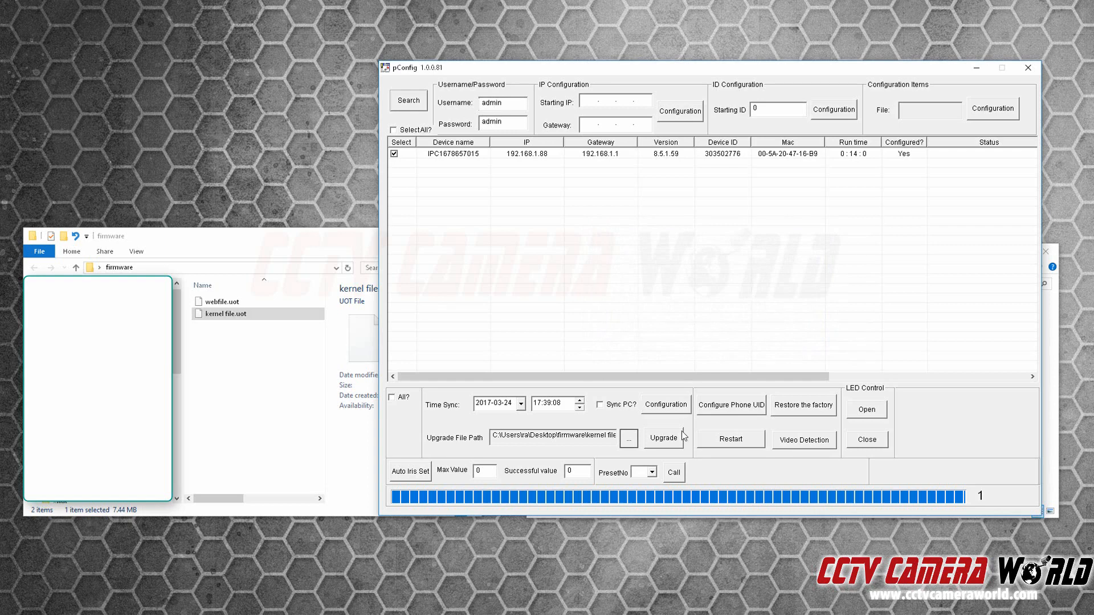
{"action": "left_click", "coordinate": [662, 438]}
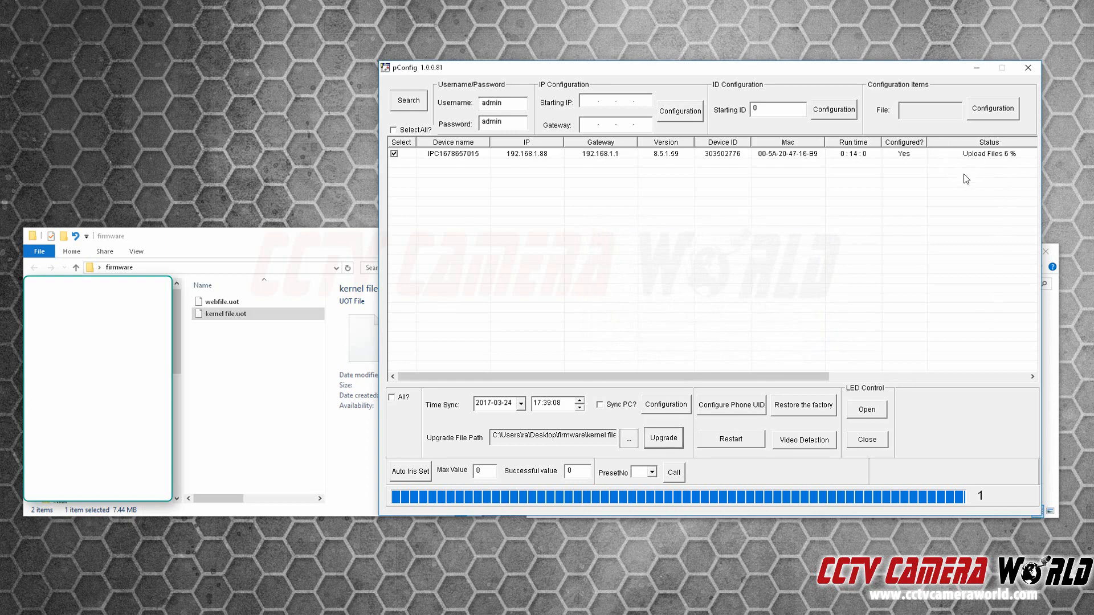
{"action": "mouse_move", "coordinate": [1005, 166]}
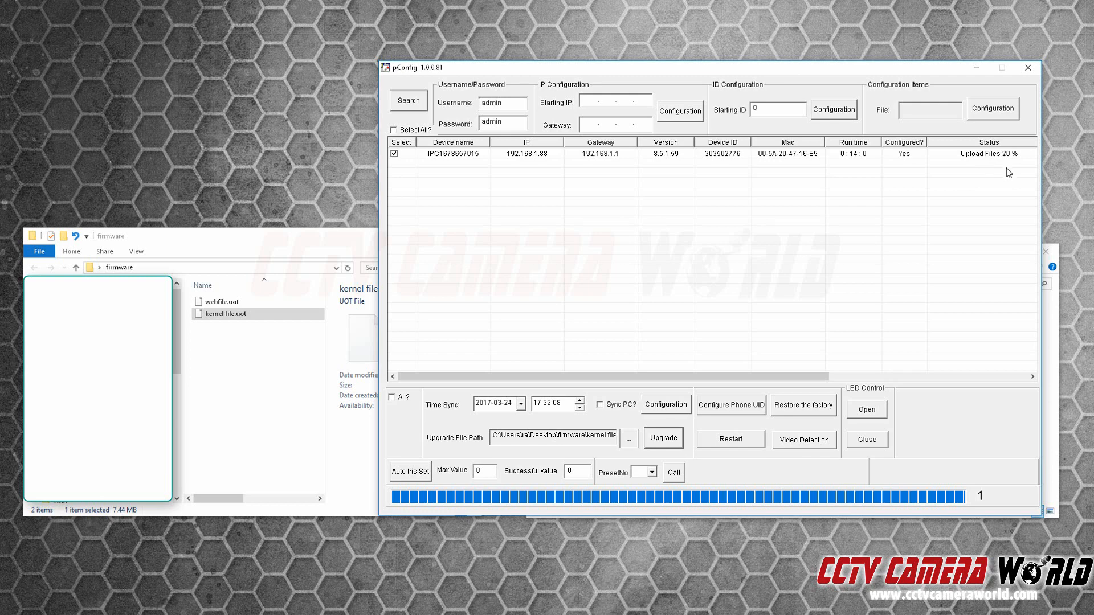
{"action": "mouse_move", "coordinate": [953, 274]}
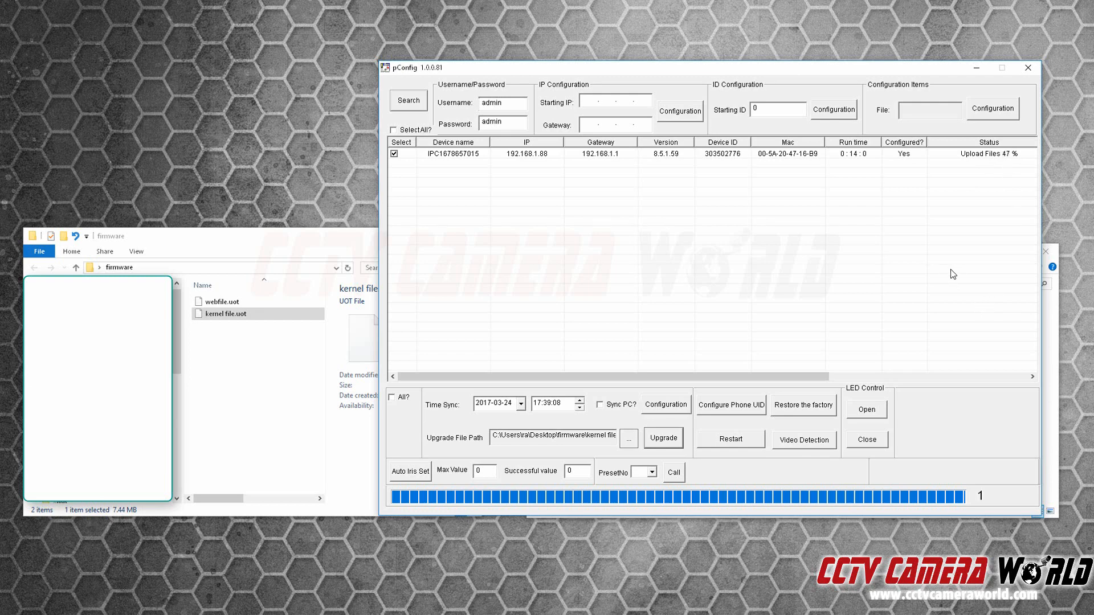
{"action": "mouse_move", "coordinate": [276, 247]}
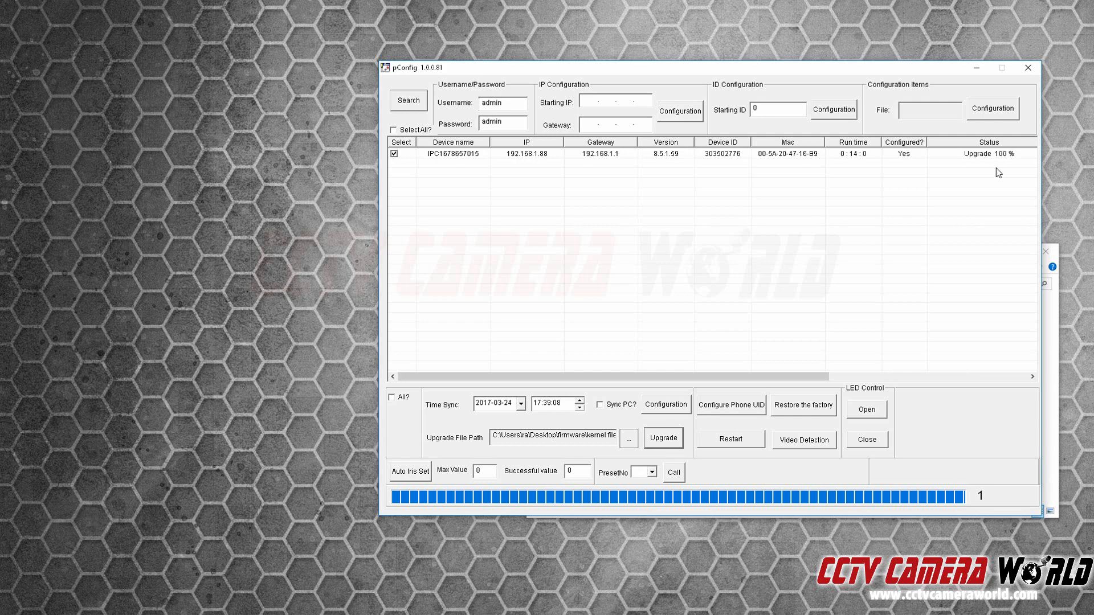
{"action": "mouse_move", "coordinate": [1018, 160]}
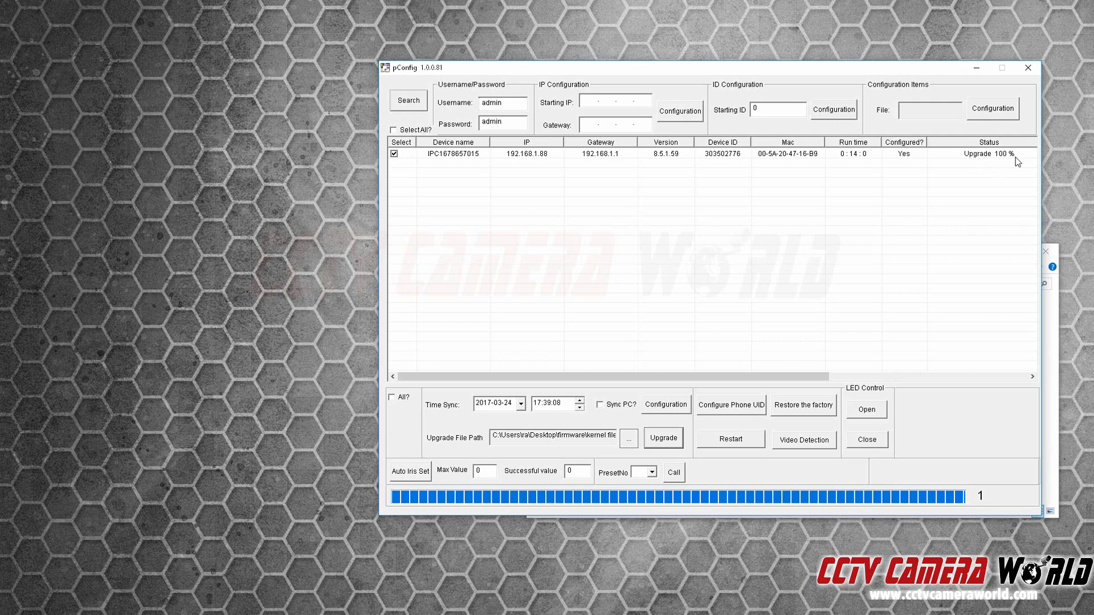
{"action": "mouse_move", "coordinate": [673, 276]}
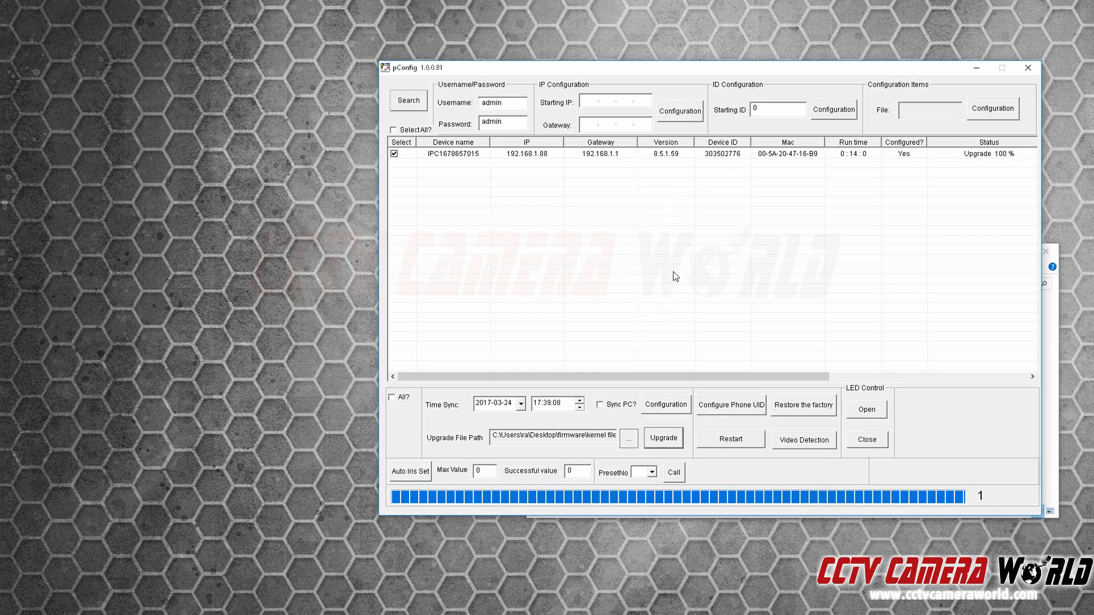
{"action": "mouse_move", "coordinate": [635, 444]}
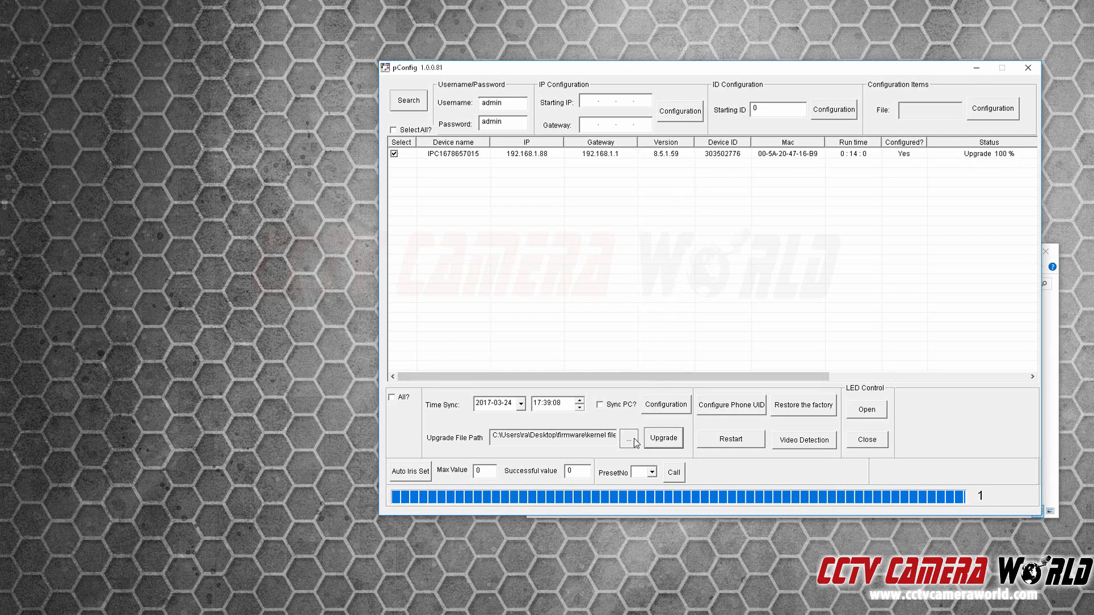
Step: Choose webfile.uot as a Webpage File upgrade and start upgrading the camera
{"action": "left_click", "coordinate": [627, 438]}
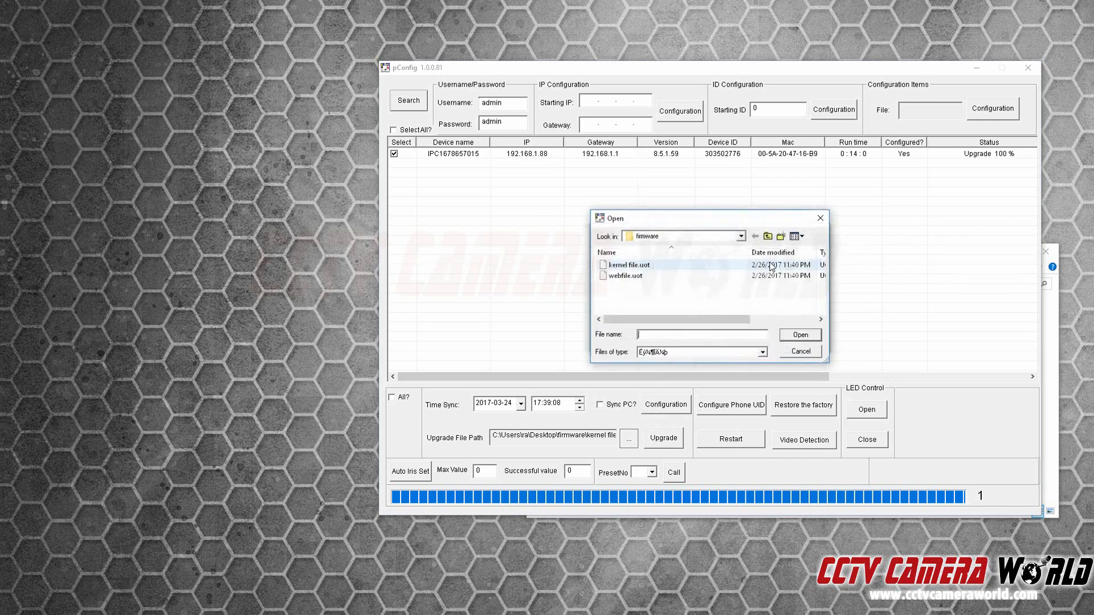
{"action": "left_click", "coordinate": [626, 276]}
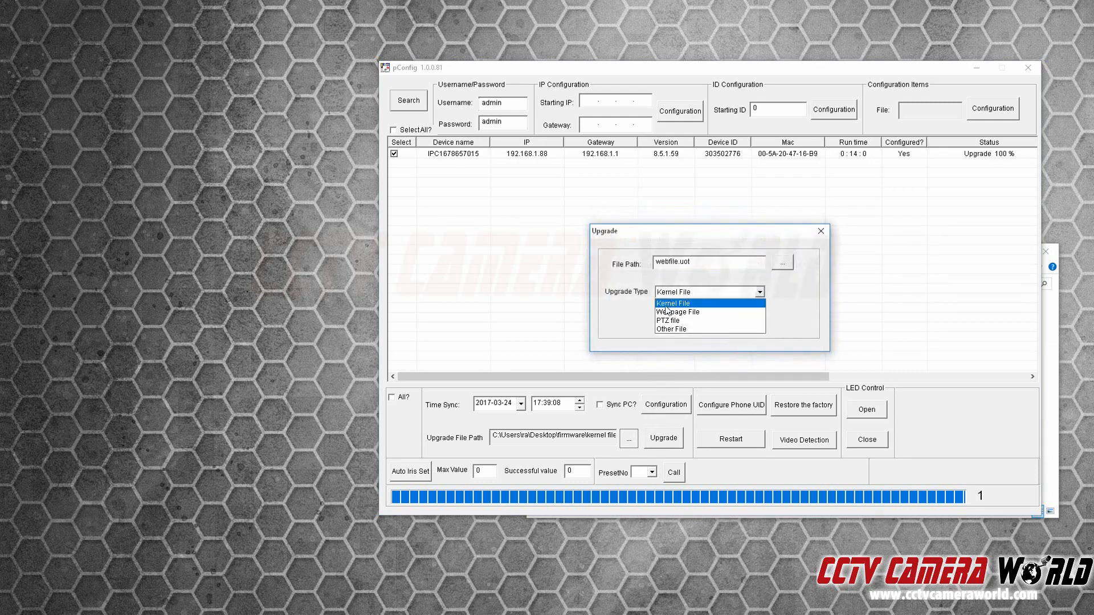
{"action": "left_click", "coordinate": [677, 312]}
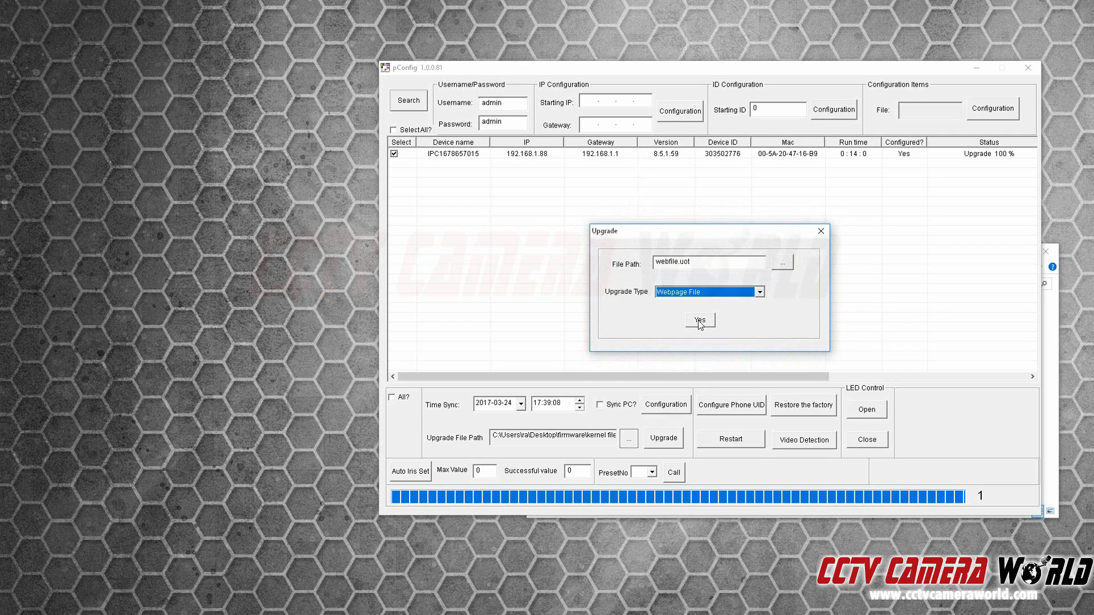
{"action": "left_click", "coordinate": [700, 321]}
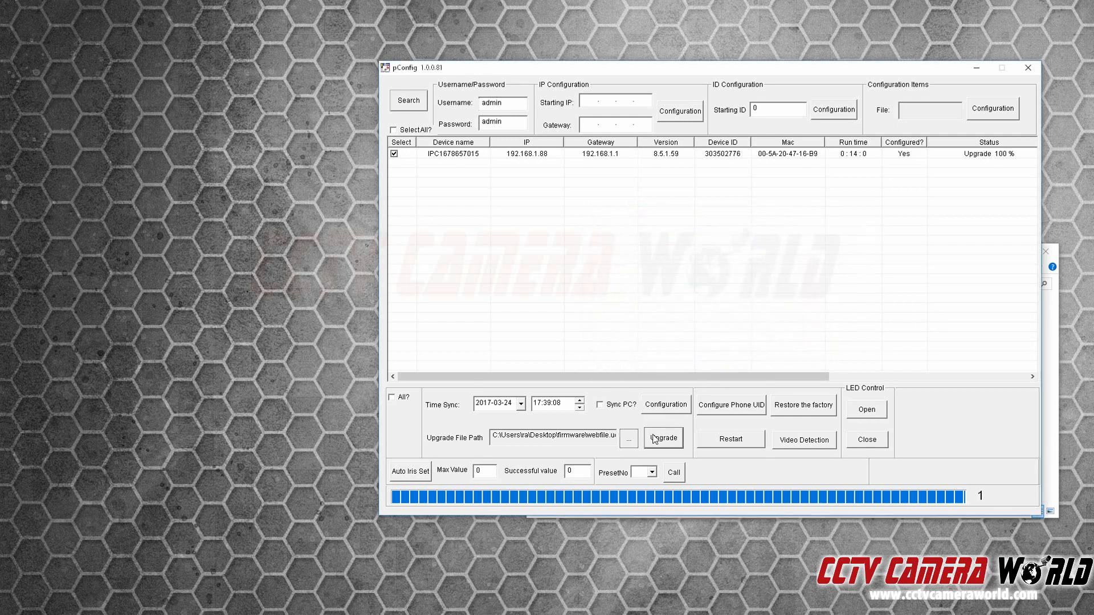
{"action": "left_click", "coordinate": [663, 437]}
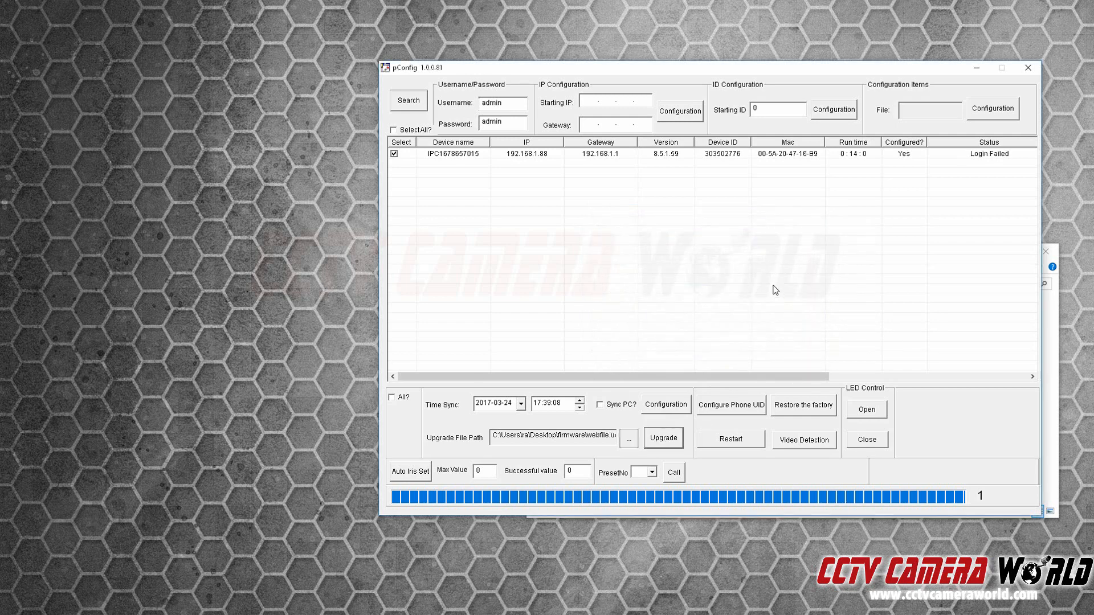
{"action": "mouse_move", "coordinate": [1007, 156]}
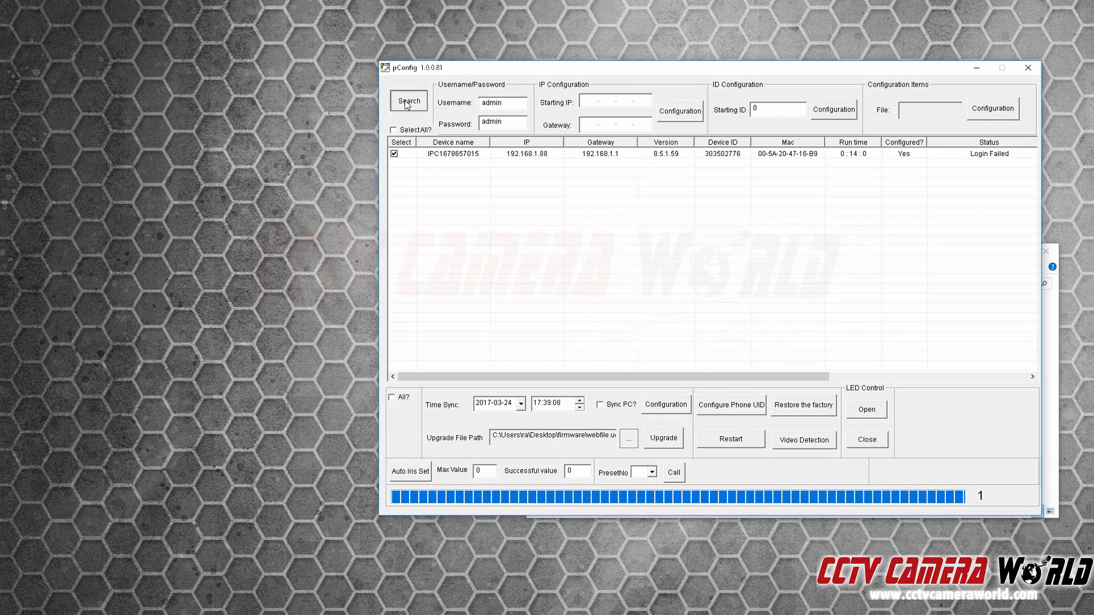
{"action": "left_click", "coordinate": [408, 100]}
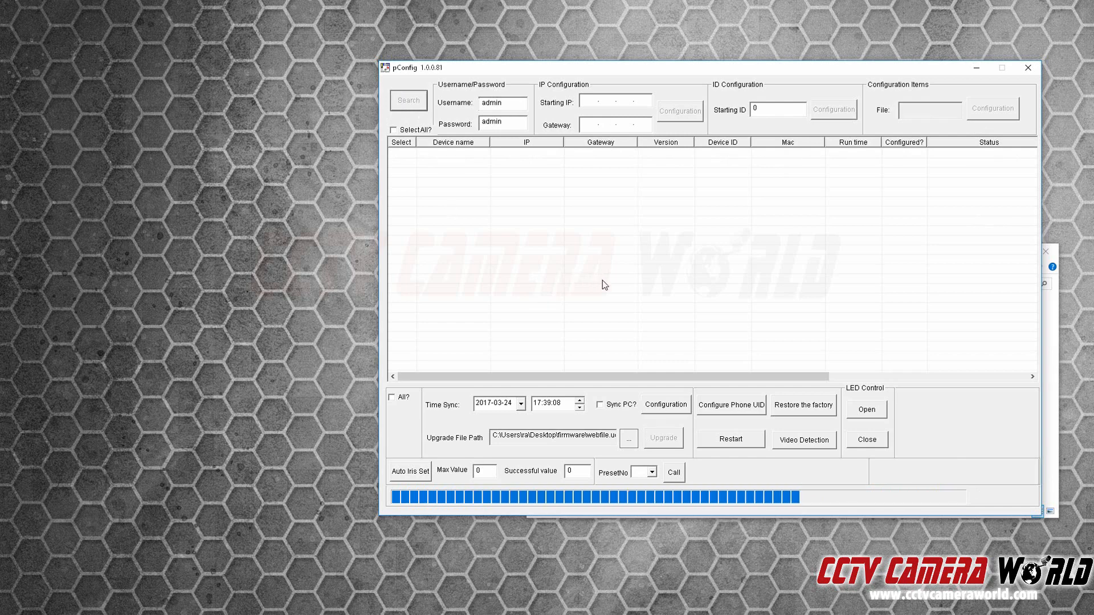
{"action": "left_click", "coordinate": [408, 100]}
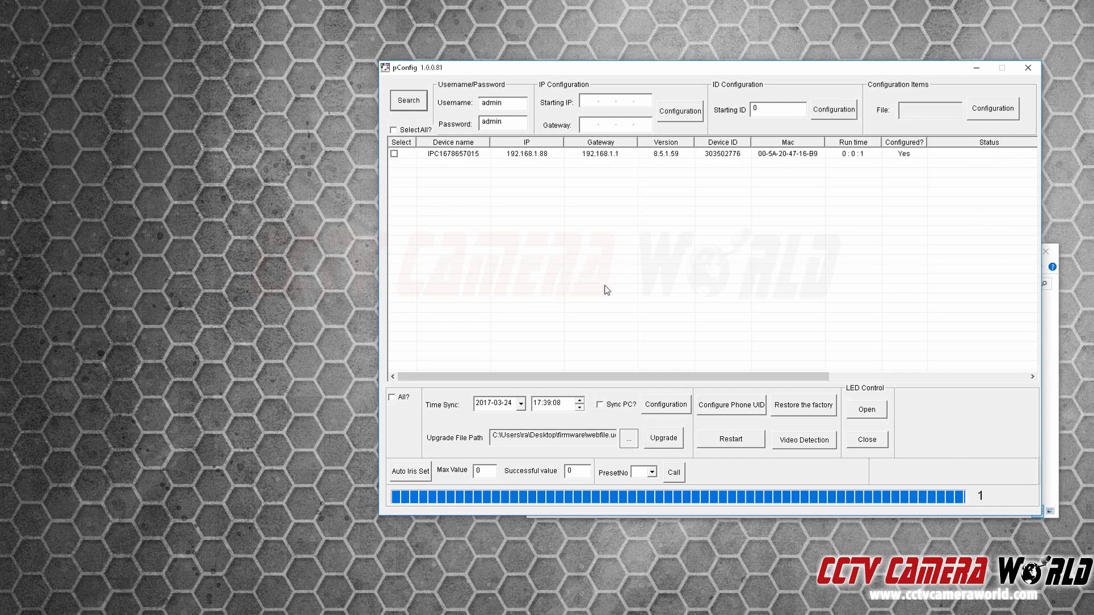
{"action": "left_click", "coordinate": [393, 152]}
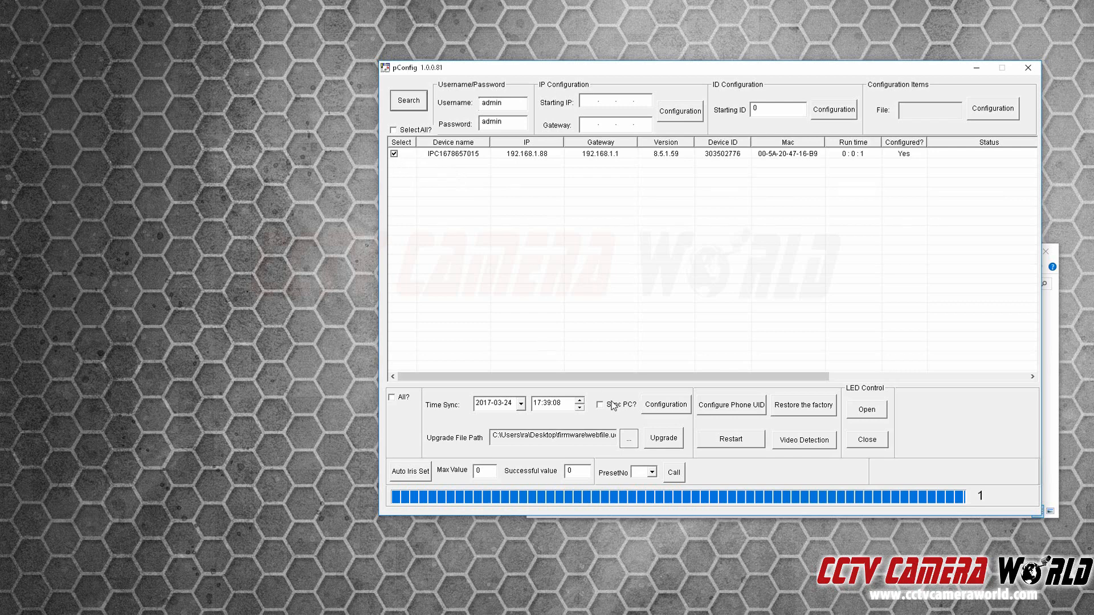
{"action": "left_click", "coordinate": [628, 438]}
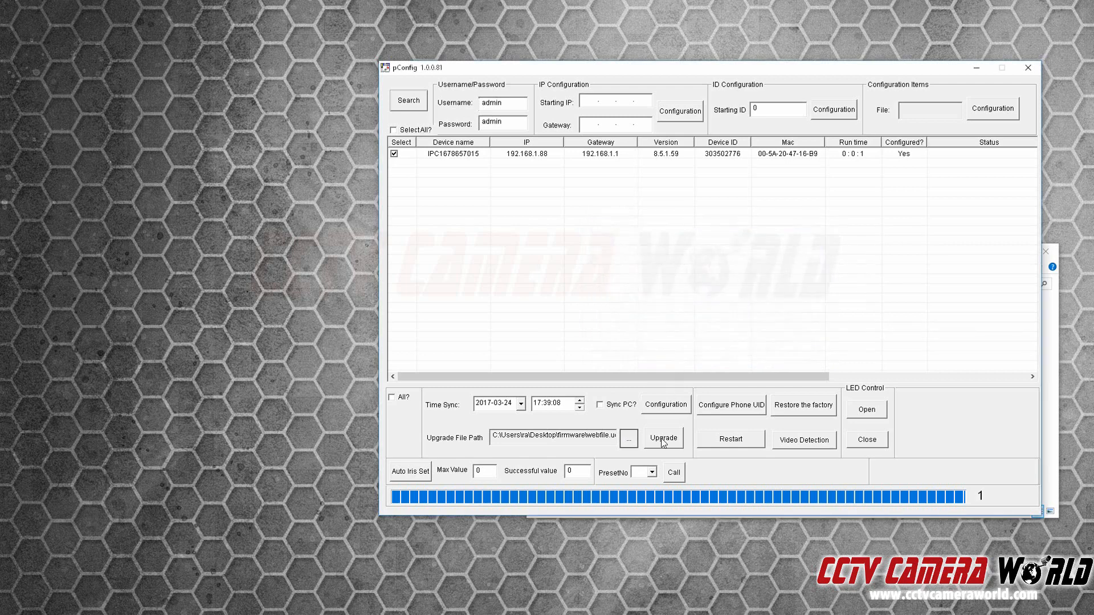
Step: Run the webpage file upgrade to 100 % and search for the camera again
{"action": "left_click", "coordinate": [664, 437]}
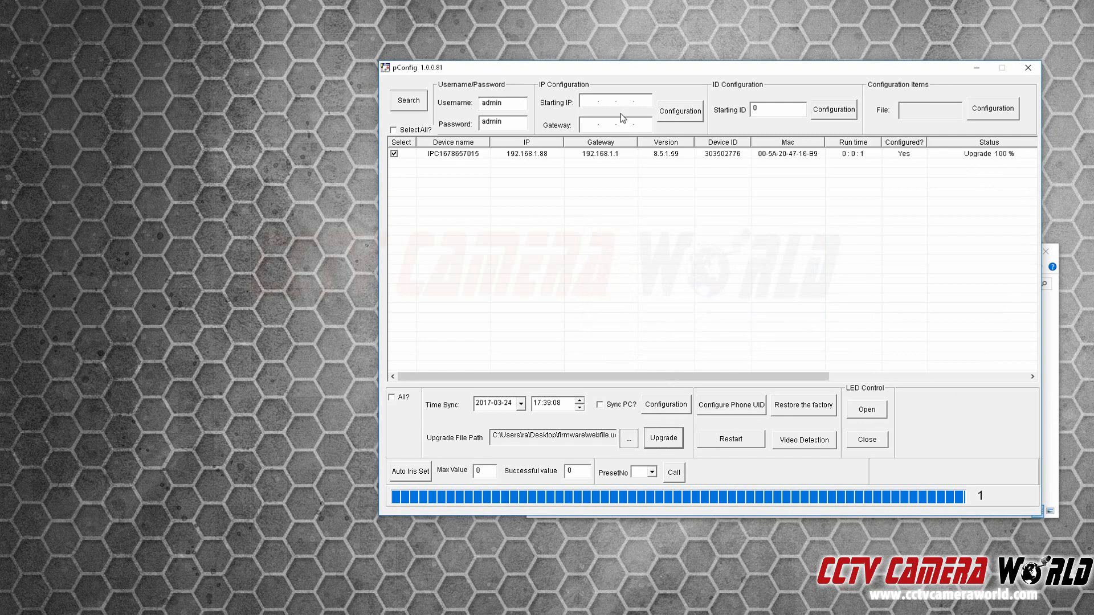
{"action": "left_click", "coordinate": [663, 437]}
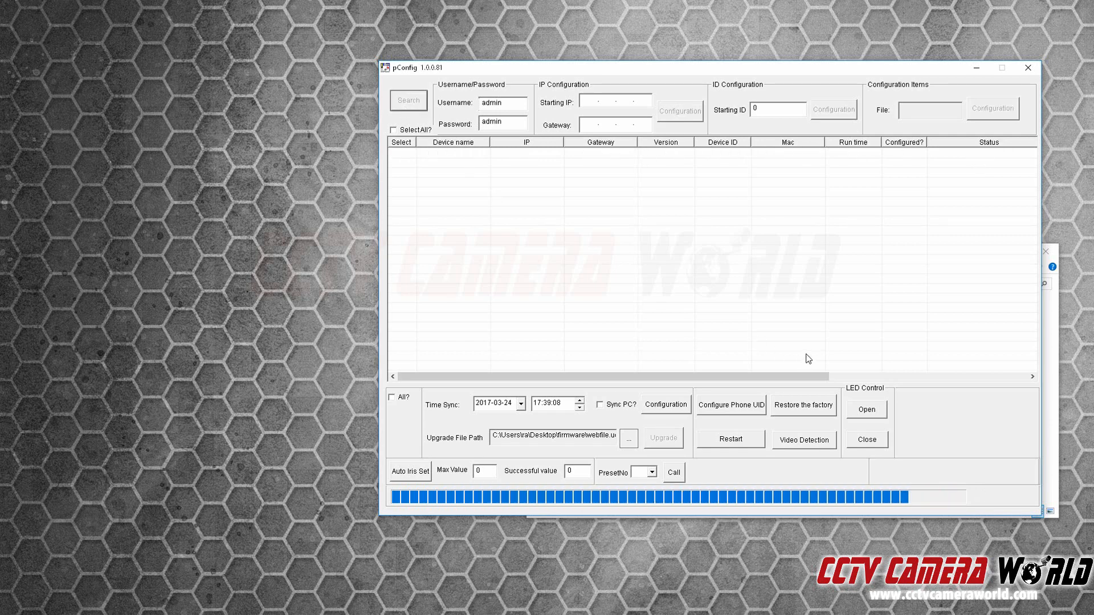
{"action": "left_click", "coordinate": [408, 100]}
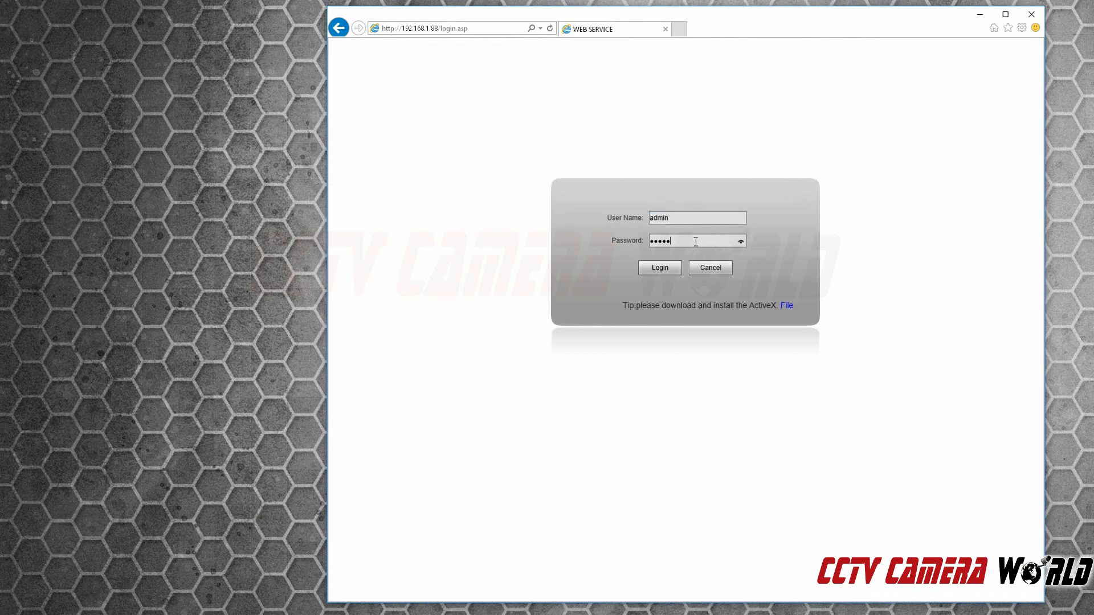
Step: Sign in to the camera's web interface with the filled-in credentials
{"action": "left_click", "coordinate": [657, 266]}
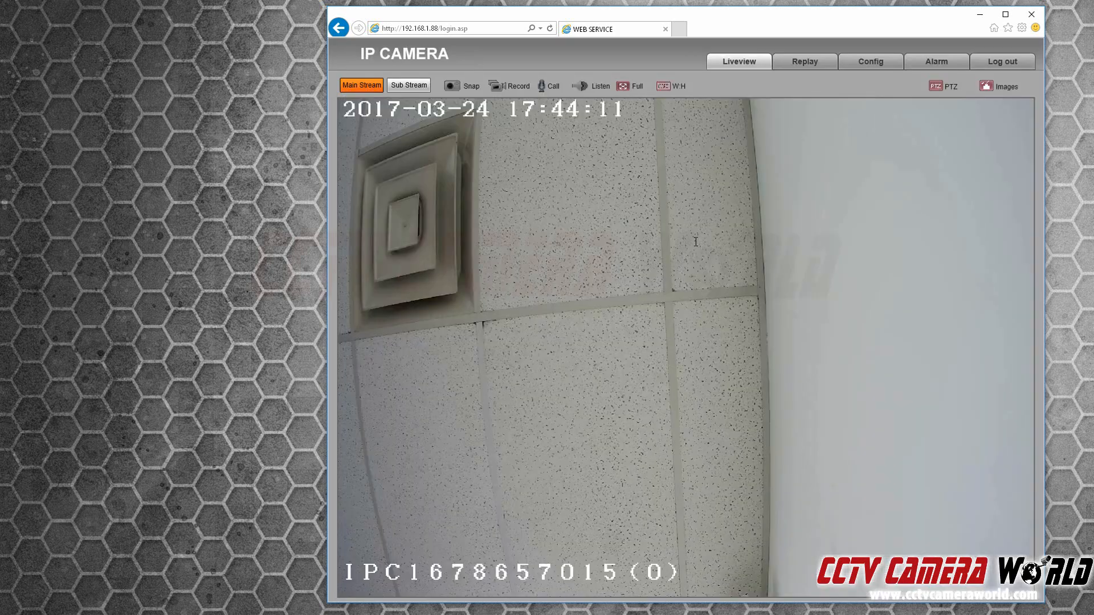
{"action": "mouse_move", "coordinate": [807, 91]}
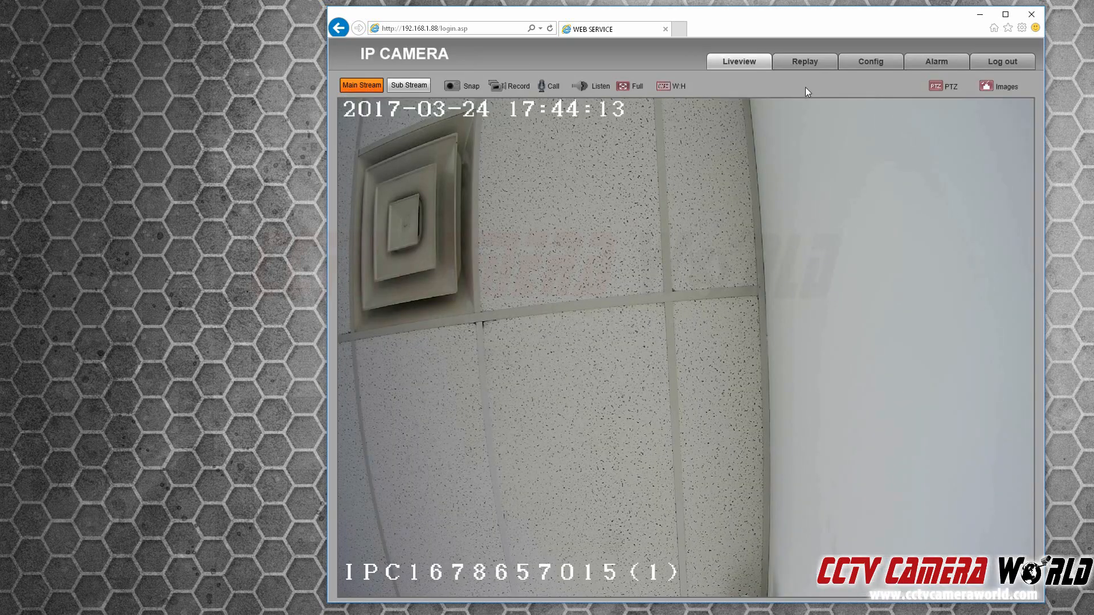
Step: In Alarm Settings > Motion Detection, make the whole frame the motion area at sensitivity 3
{"action": "left_click", "coordinate": [870, 62]}
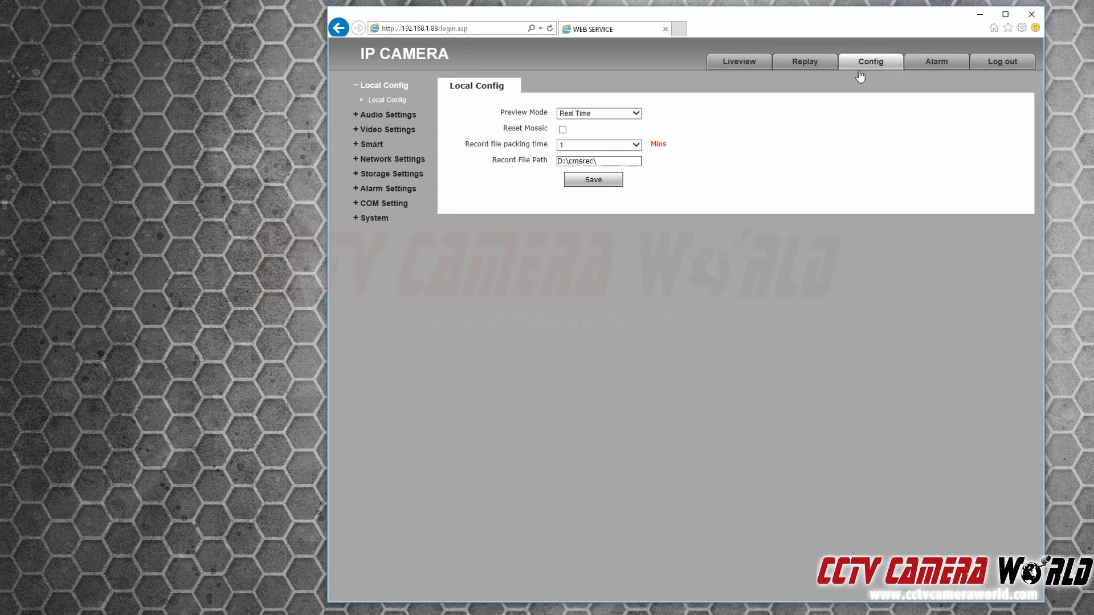
{"action": "mouse_move", "coordinate": [400, 159]}
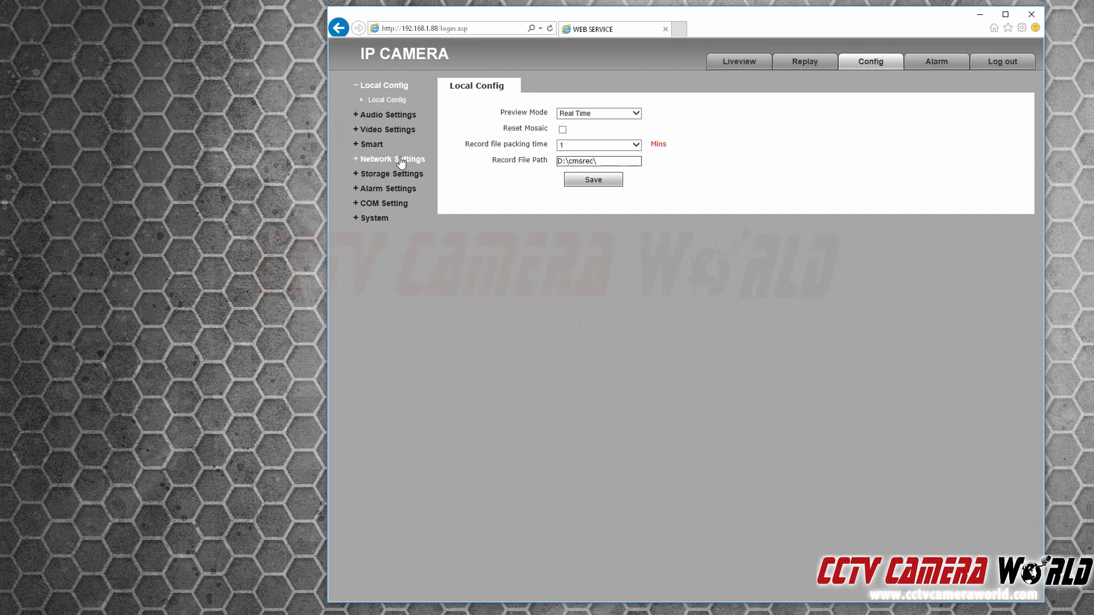
{"action": "left_click", "coordinate": [382, 86]}
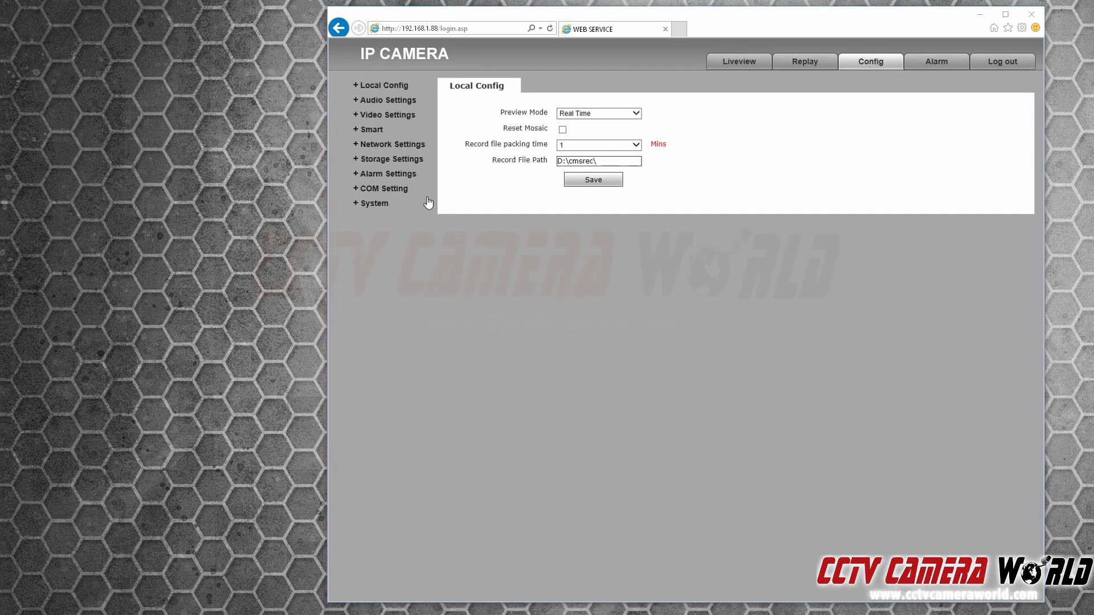
{"action": "left_click", "coordinate": [388, 173]}
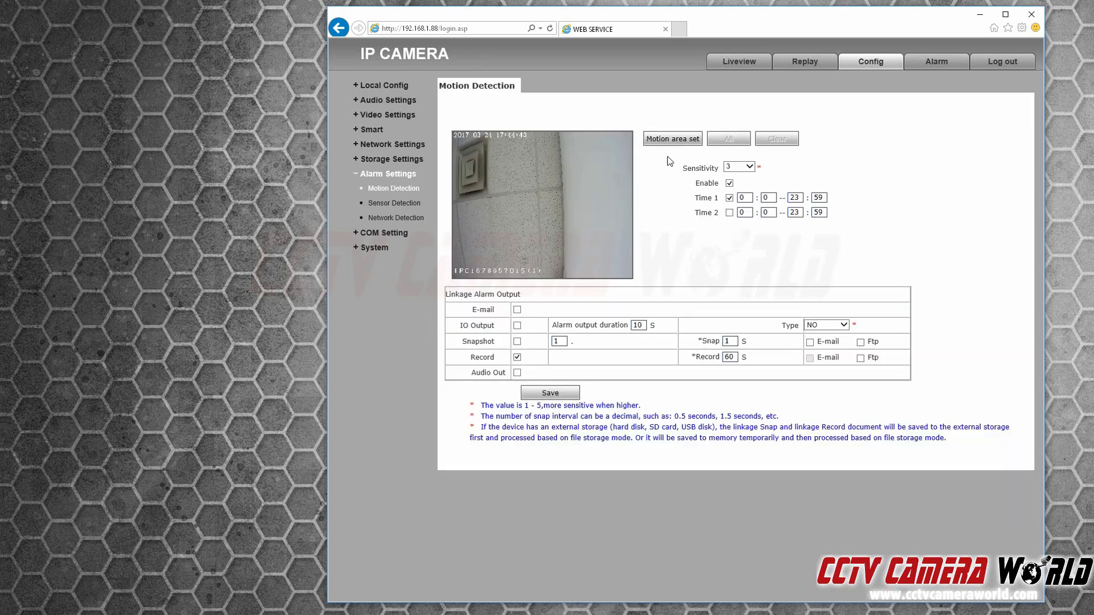
{"action": "left_click", "coordinate": [728, 139]}
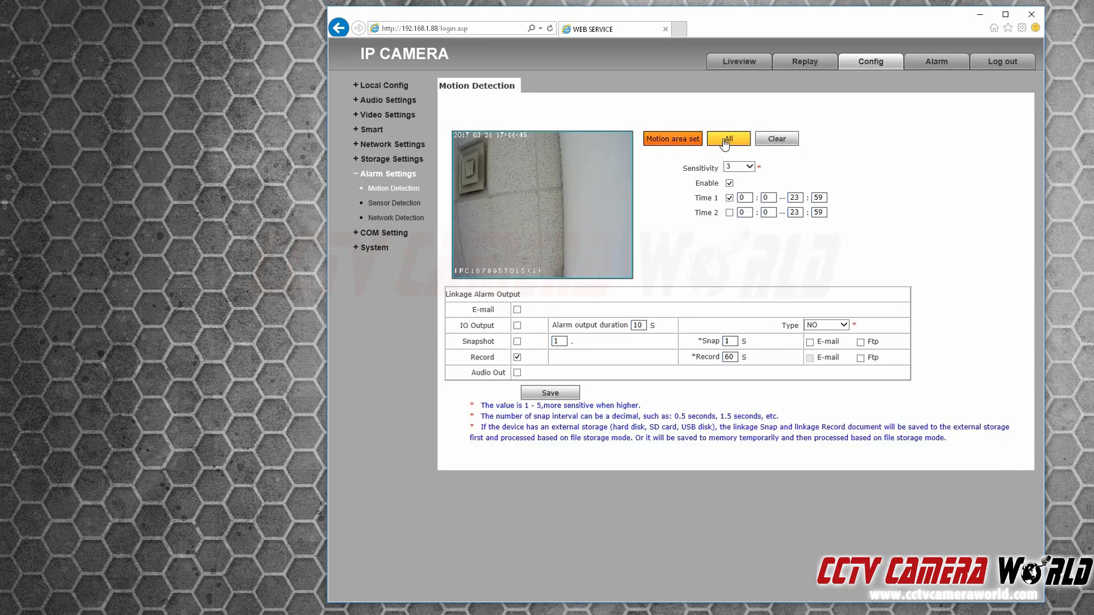
{"action": "left_click", "coordinate": [738, 166]}
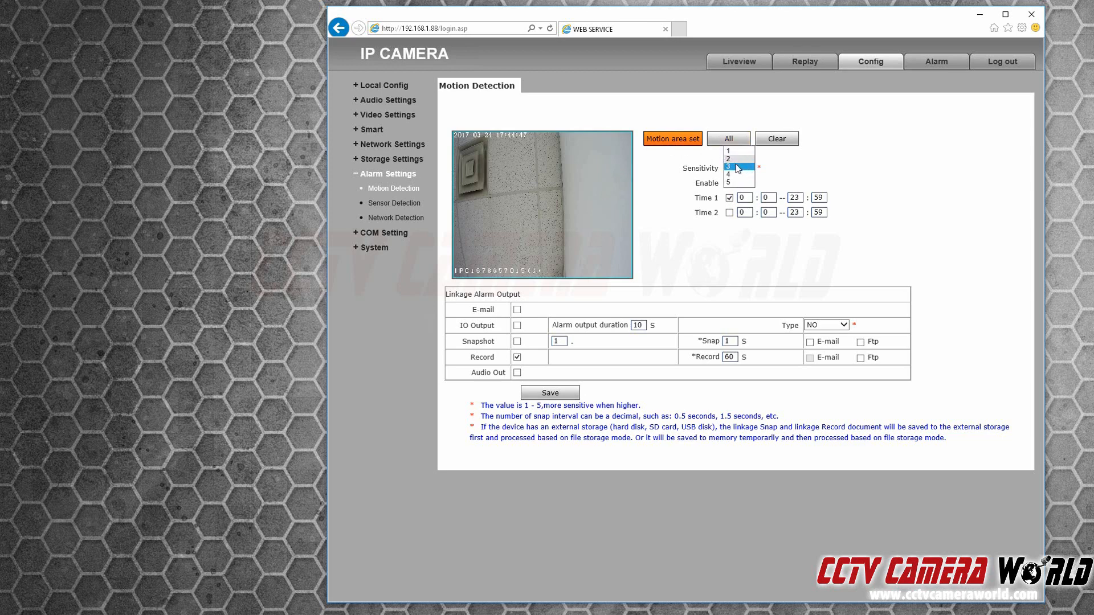
{"action": "left_click", "coordinate": [735, 168]}
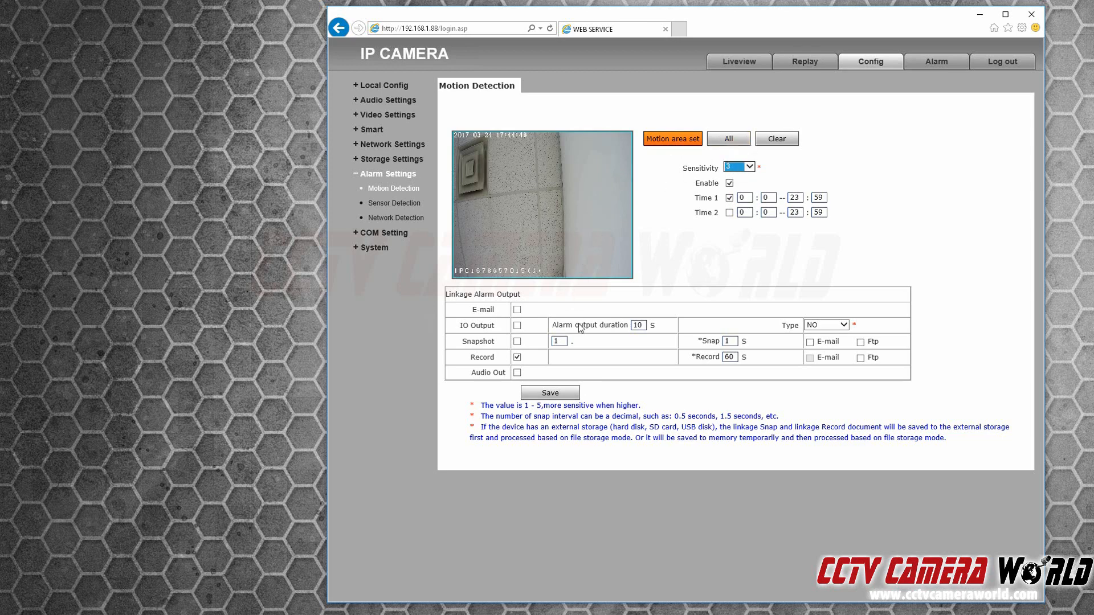
Step: Enable e-mail and snapshot actions on motion alongside recording, and save
{"action": "left_click", "coordinate": [517, 308]}
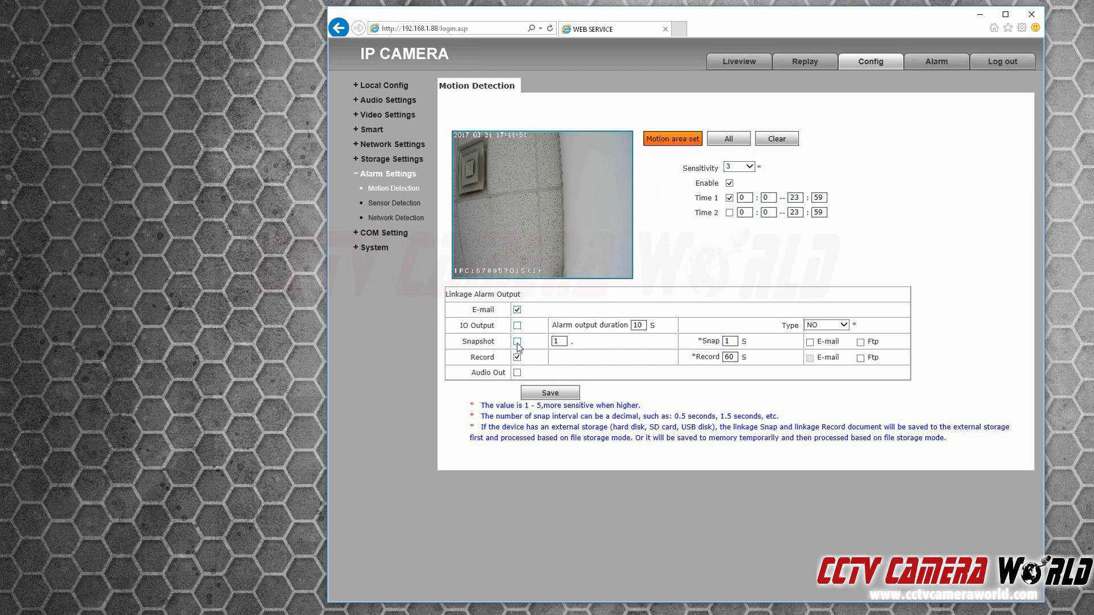
{"action": "left_click", "coordinate": [516, 341]}
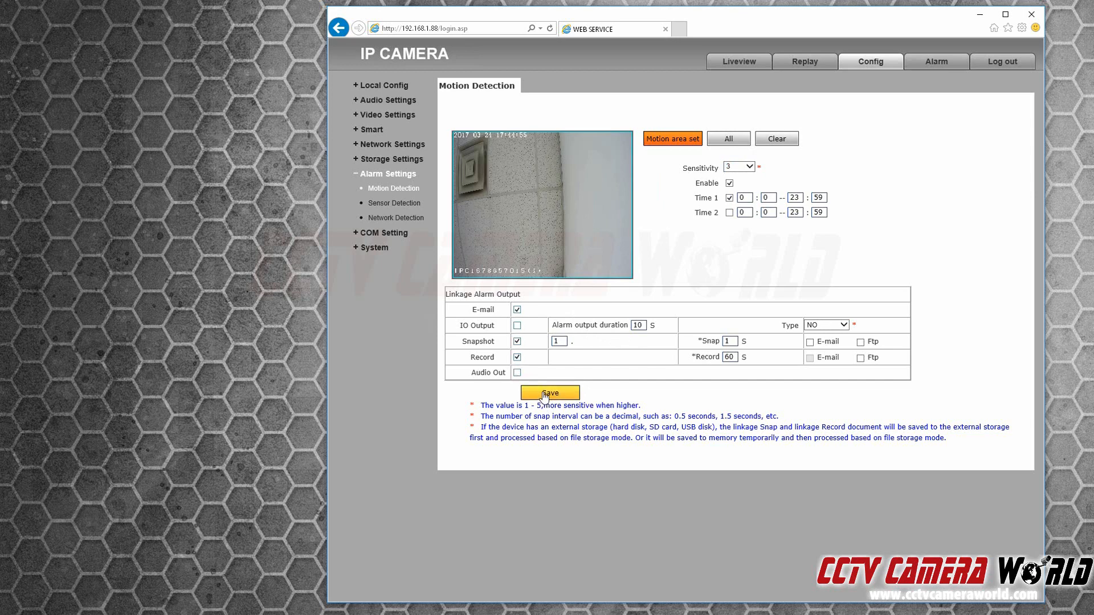
{"action": "left_click", "coordinate": [550, 392]}
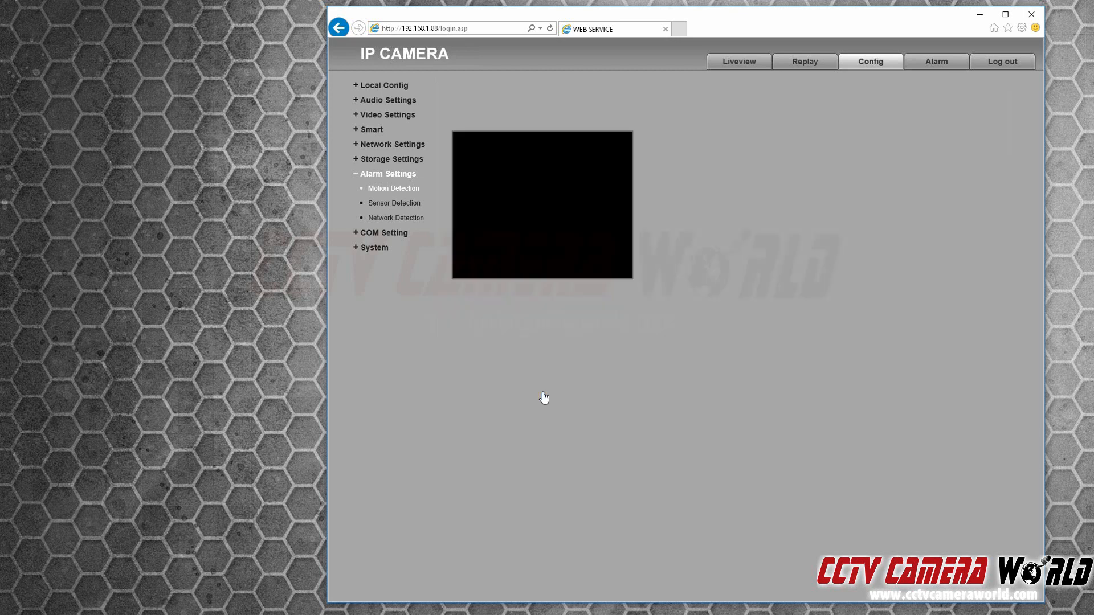
Step: Redefine the motion area as the full frame and save the motion alarm settings
{"action": "left_click", "coordinate": [393, 188]}
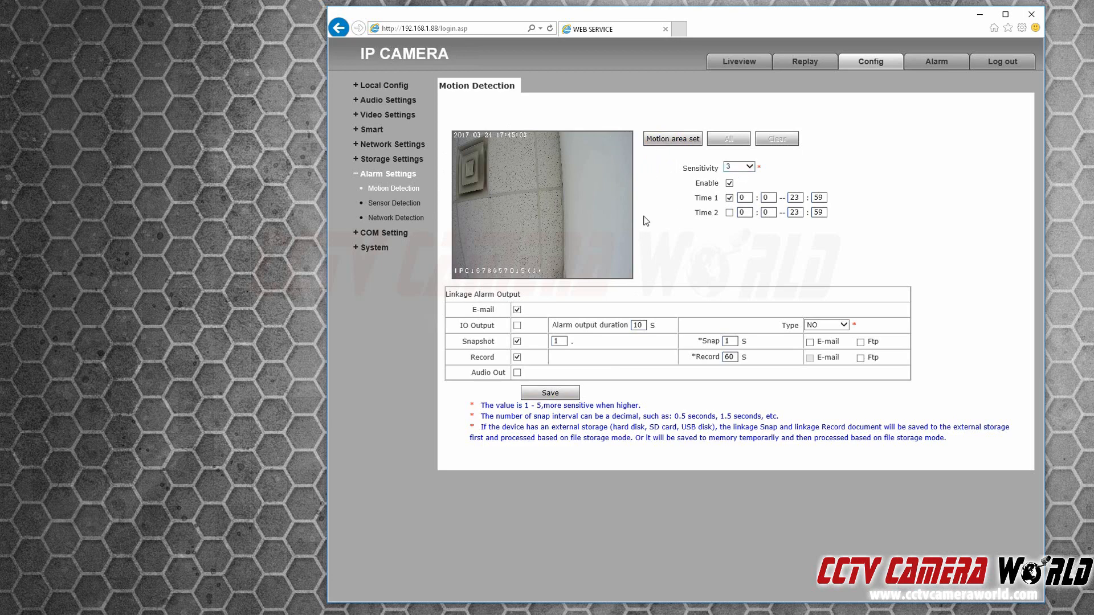
{"action": "left_click", "coordinate": [729, 138]}
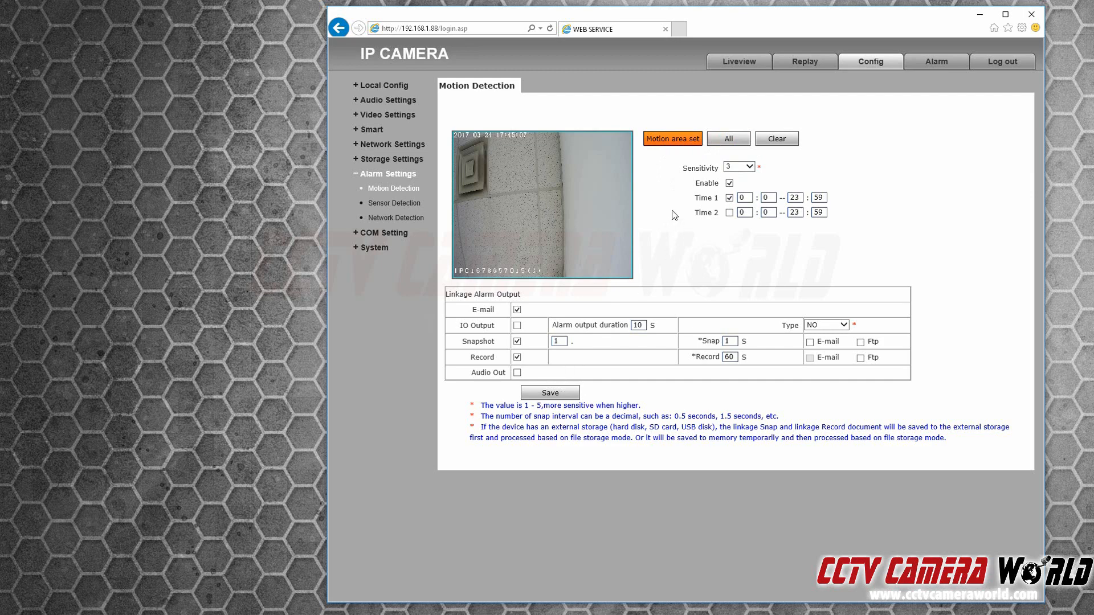
{"action": "left_click", "coordinate": [549, 393]}
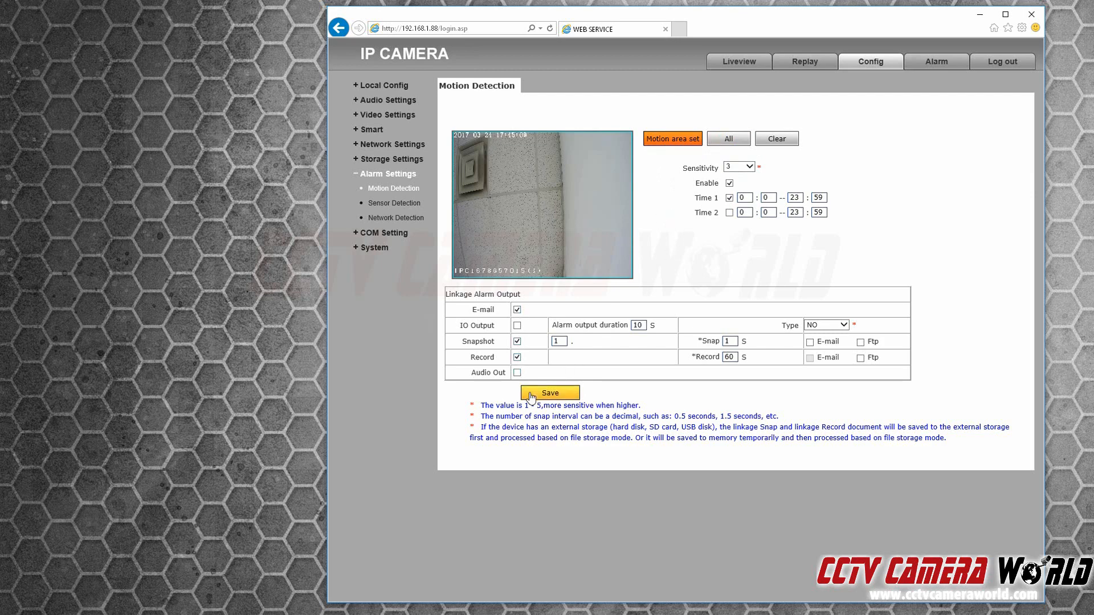
{"action": "left_click", "coordinate": [549, 392]}
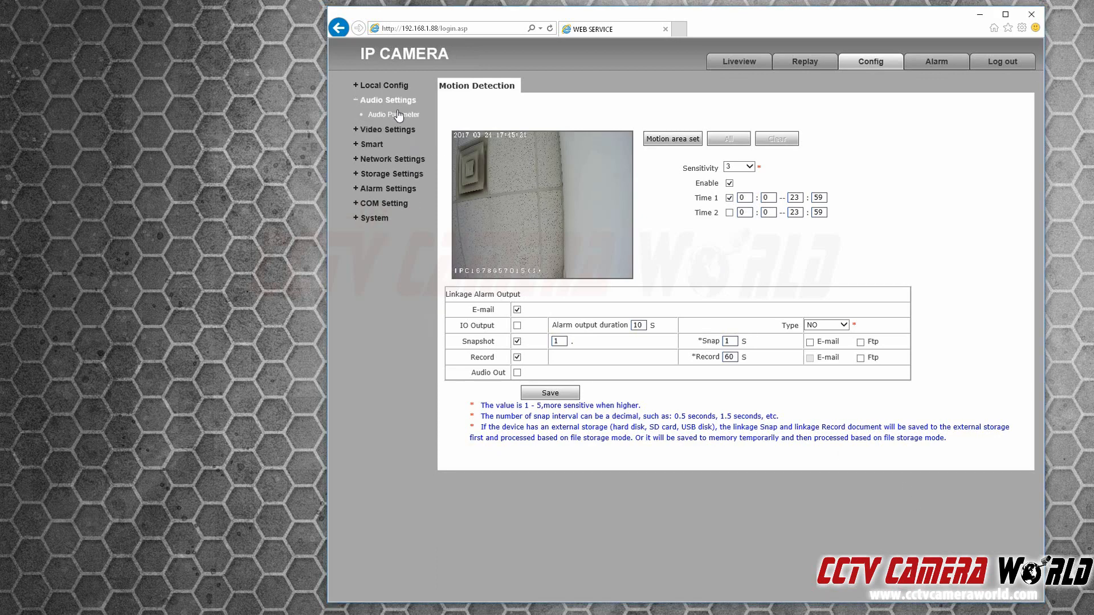
Step: Enable audio on the Line In source with input volume 13 and save the Audio Parameter settings
{"action": "left_click", "coordinate": [393, 114]}
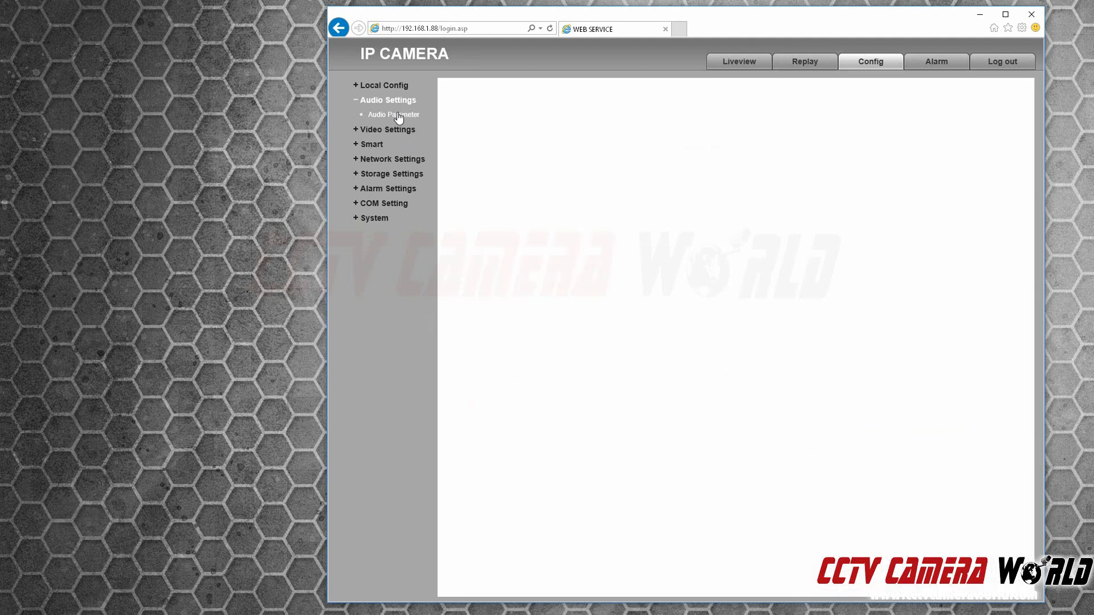
{"action": "left_click", "coordinate": [393, 114]}
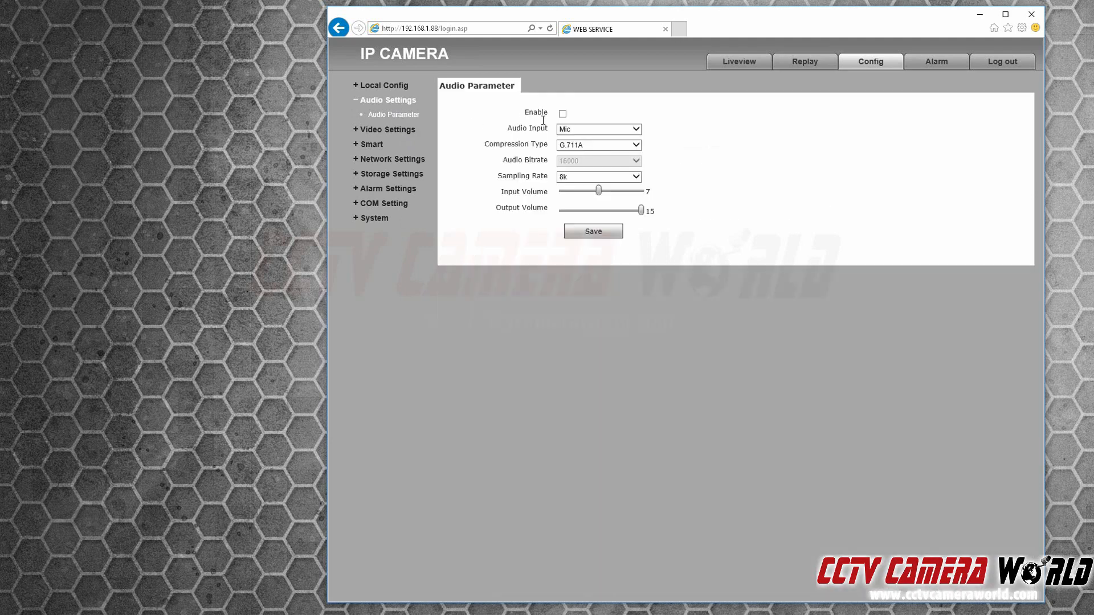
{"action": "left_click", "coordinate": [562, 113]}
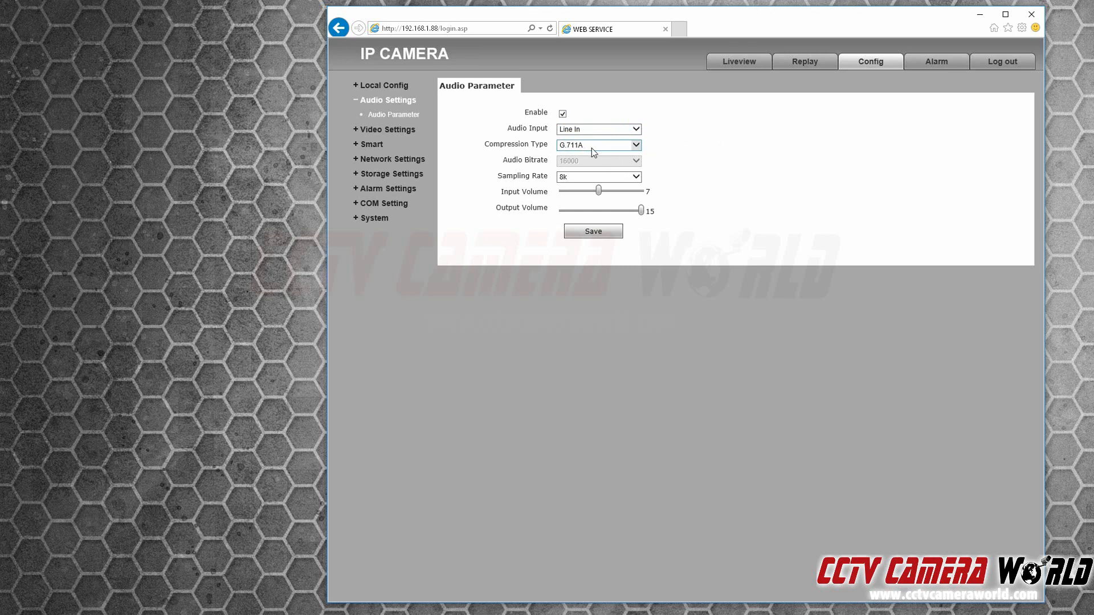
{"action": "mouse_move", "coordinate": [582, 176]}
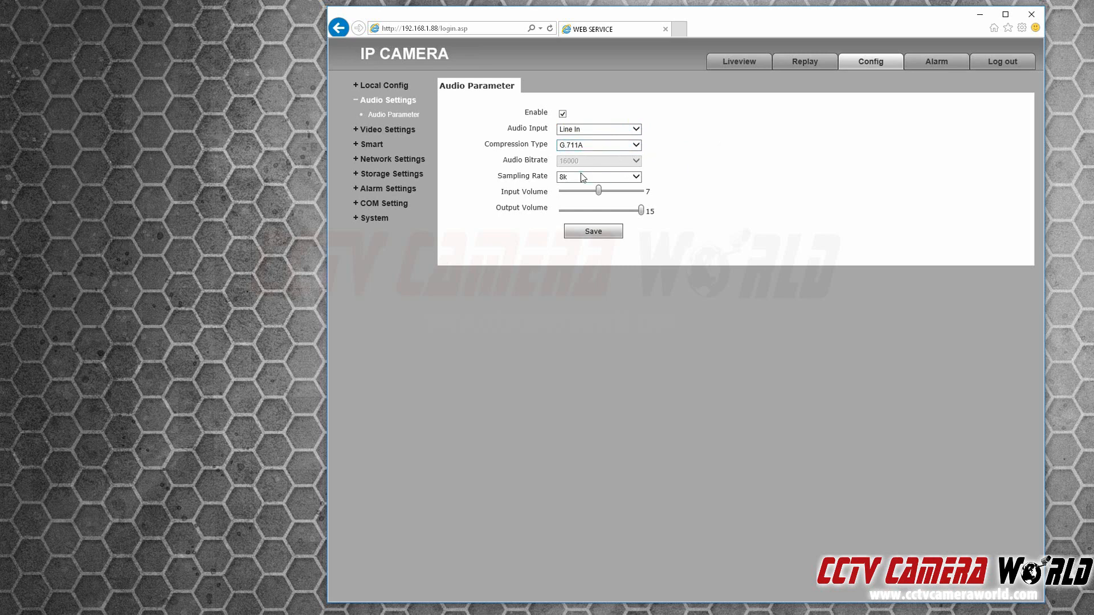
{"action": "left_click_drag", "start_coordinate": [598, 191], "coordinate": [619, 190]}
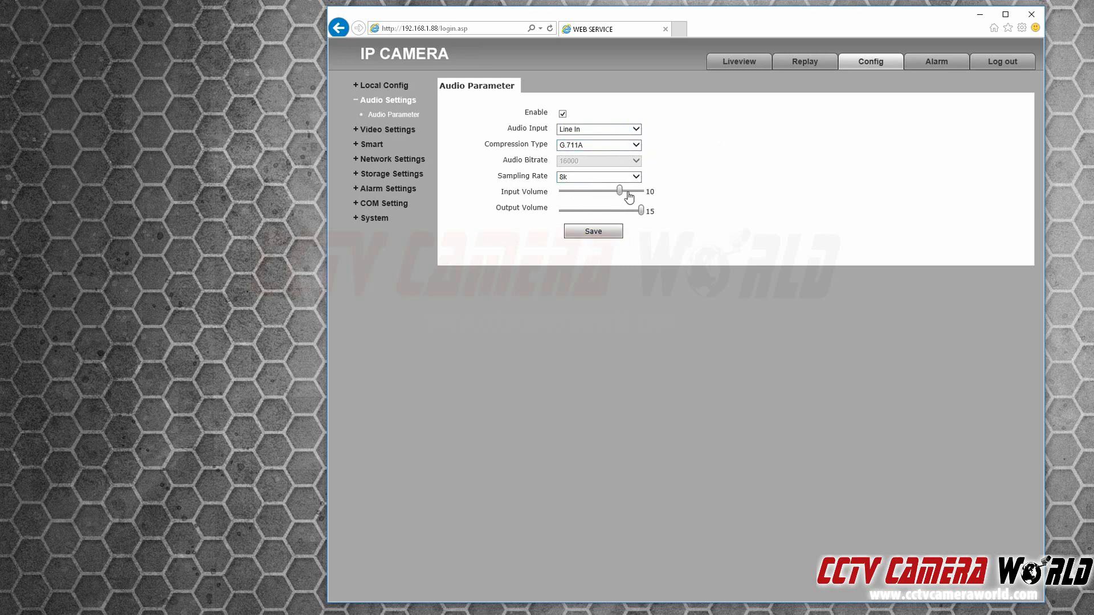
{"action": "left_click_drag", "start_coordinate": [618, 191], "coordinate": [641, 192]}
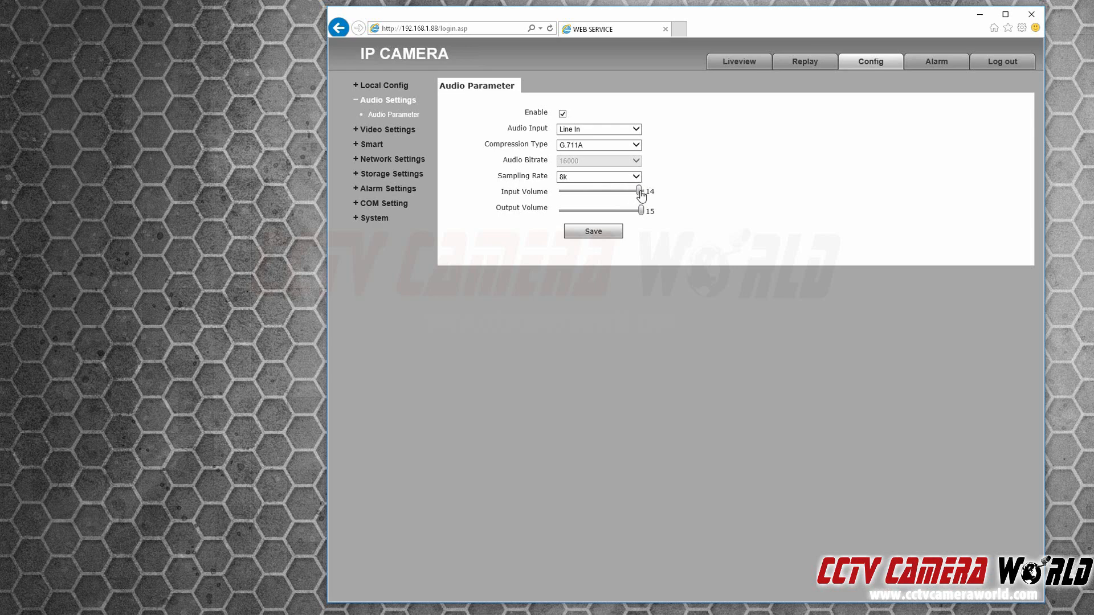
{"action": "left_click", "coordinate": [592, 231]}
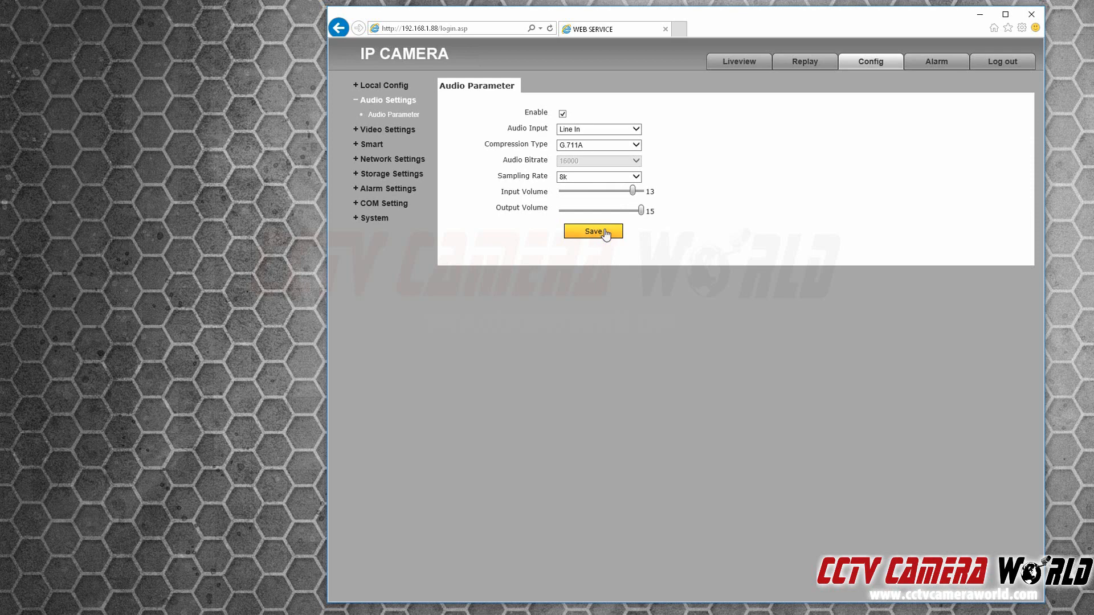
{"action": "left_click", "coordinate": [593, 231]}
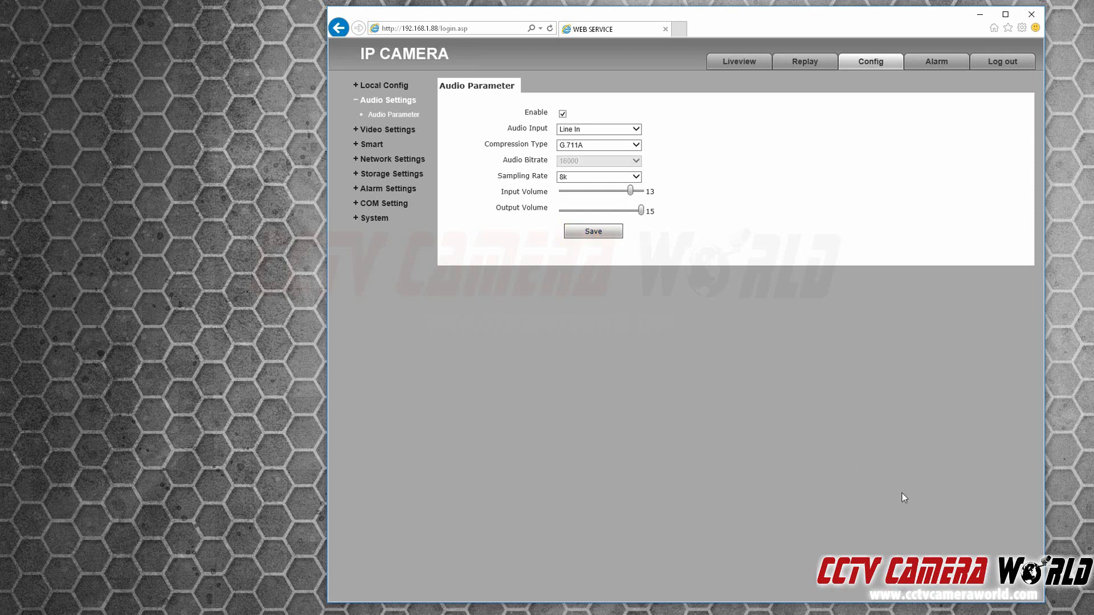
{"action": "mouse_move", "coordinate": [905, 496]}
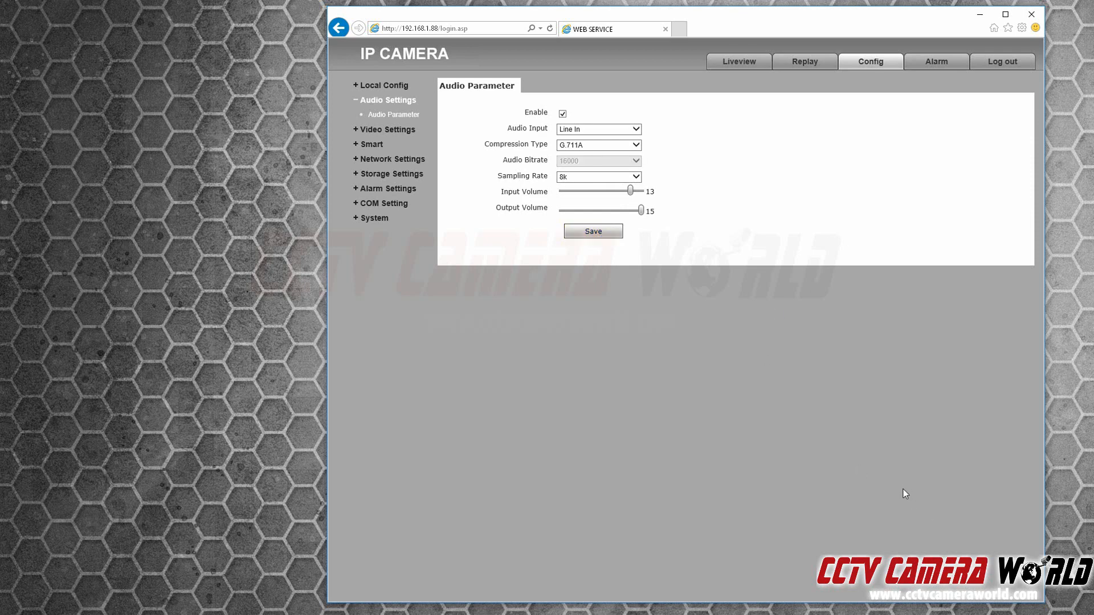
{"action": "mouse_move", "coordinate": [862, 409]}
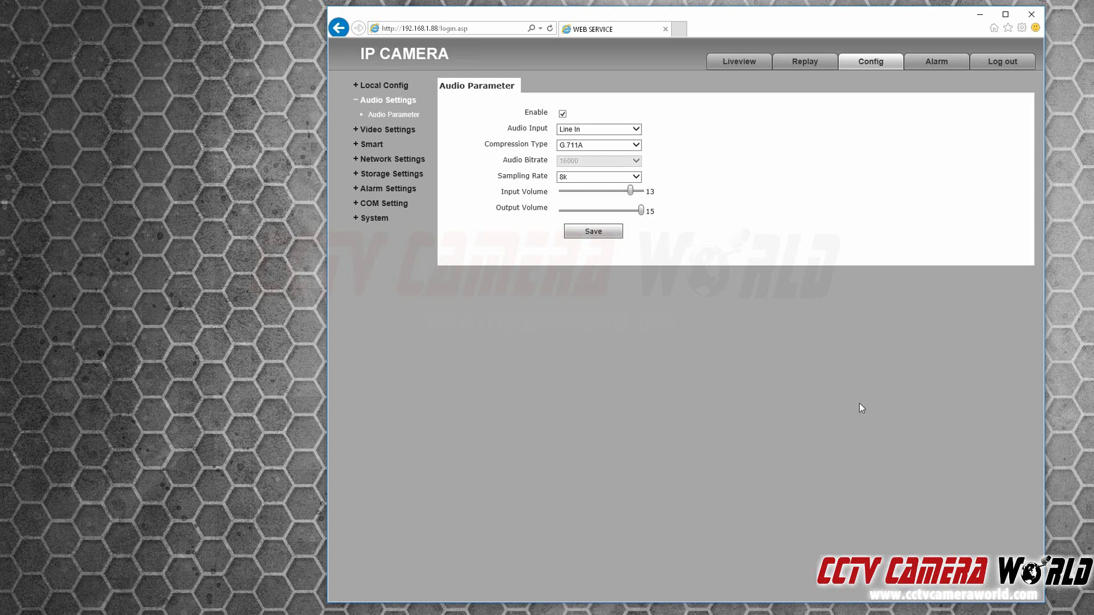
{"action": "mouse_move", "coordinate": [821, 318]}
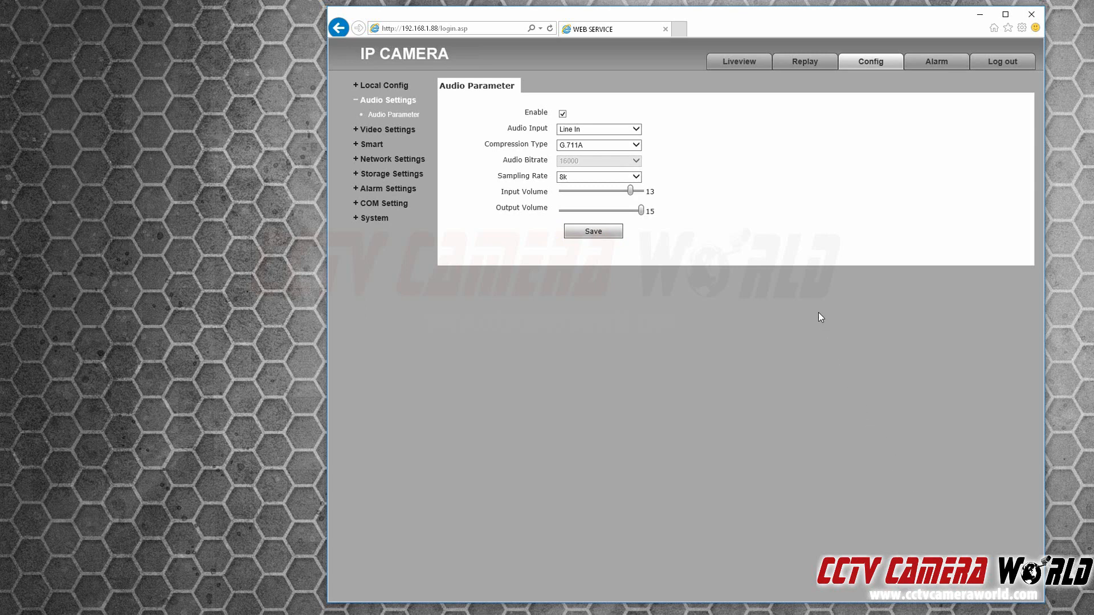
{"action": "mouse_move", "coordinate": [891, 21]}
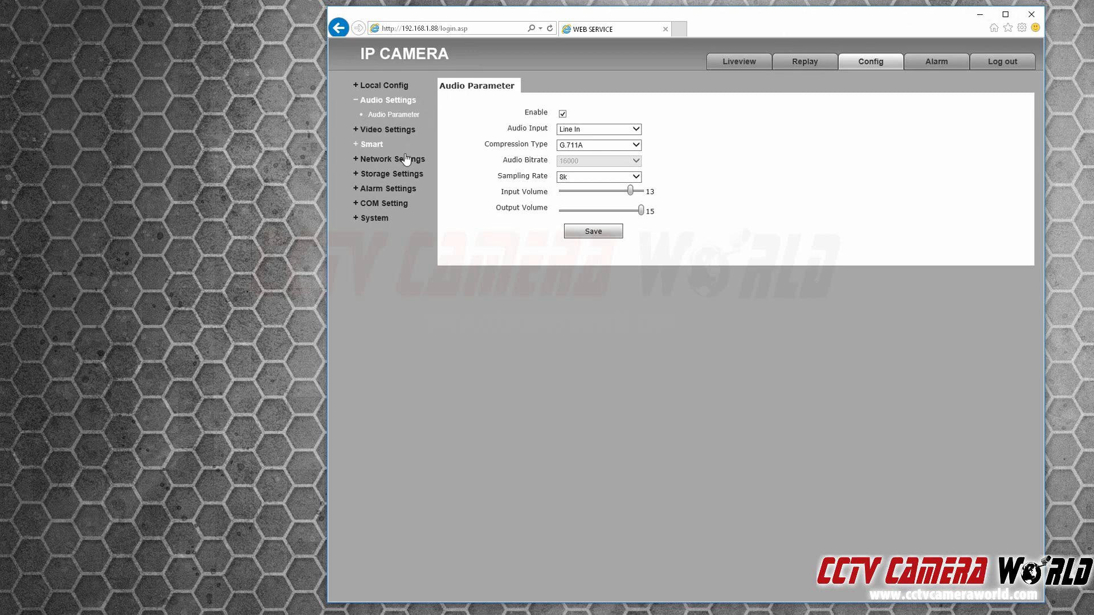
Step: Show the LAN Setting page with static IP 192.168.1.88, gateway 192.168.1.1 and DHCP off
{"action": "left_click", "coordinate": [391, 158]}
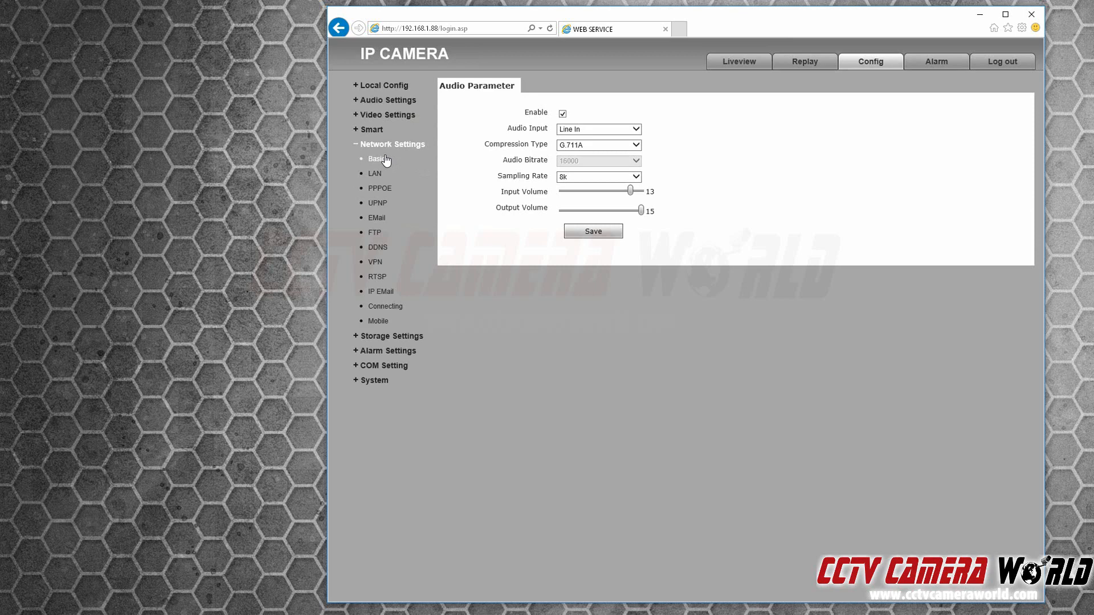
{"action": "left_click", "coordinate": [375, 173]}
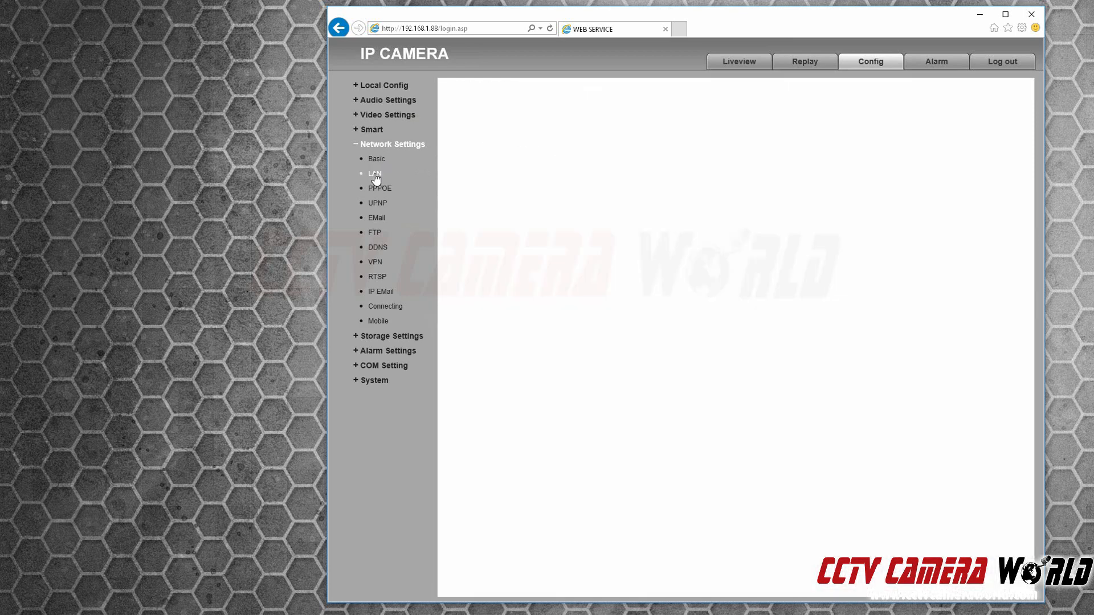
{"action": "left_click", "coordinate": [375, 174]}
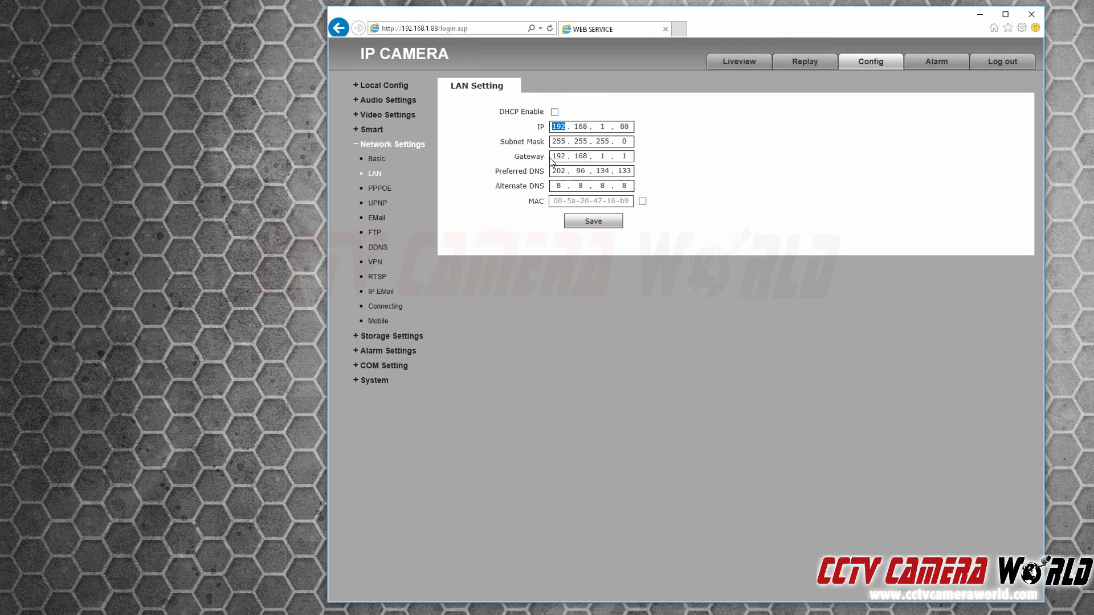
{"action": "mouse_move", "coordinate": [578, 364]}
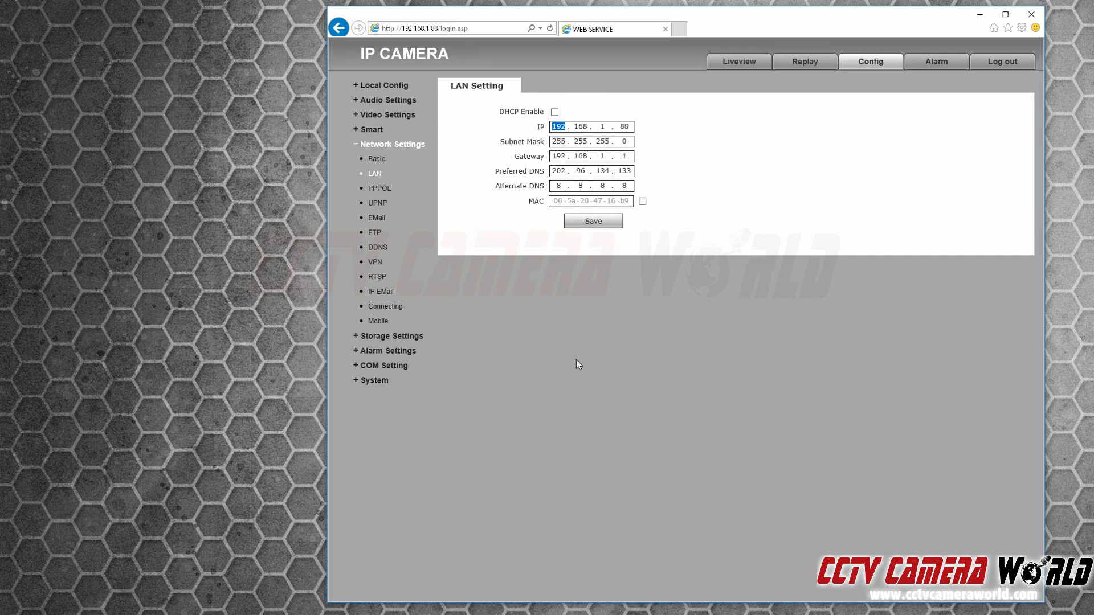
{"action": "mouse_move", "coordinate": [584, 335]}
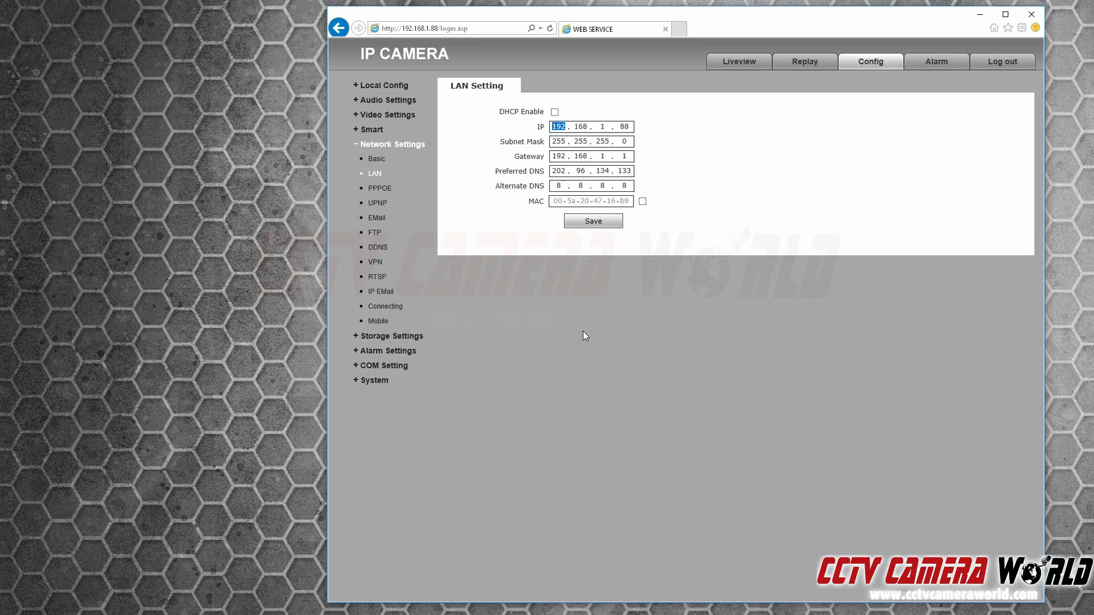
{"action": "mouse_move", "coordinate": [1048, 500]}
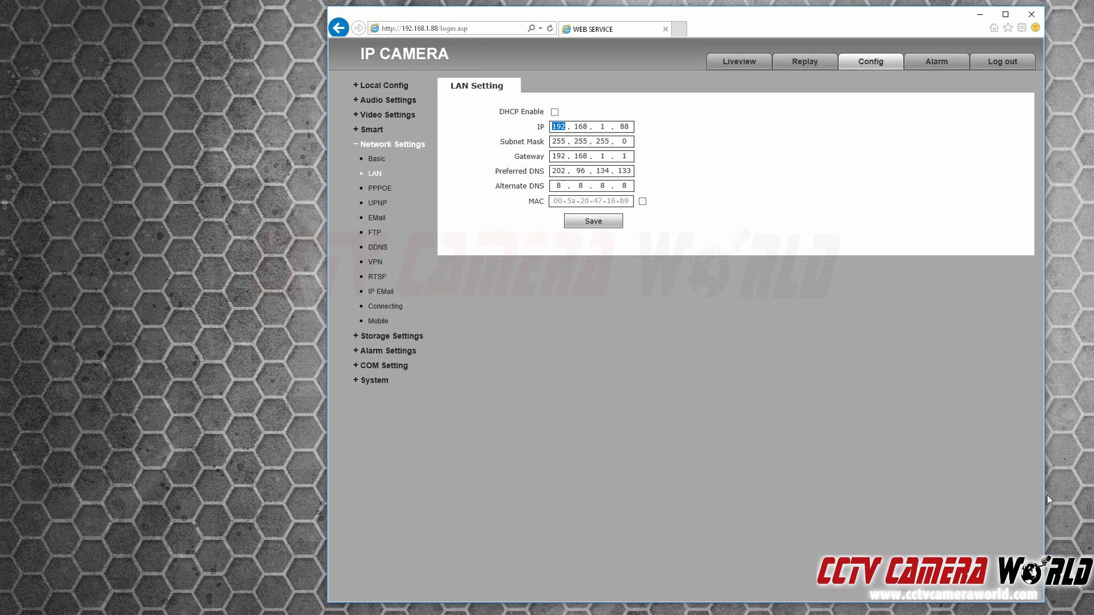